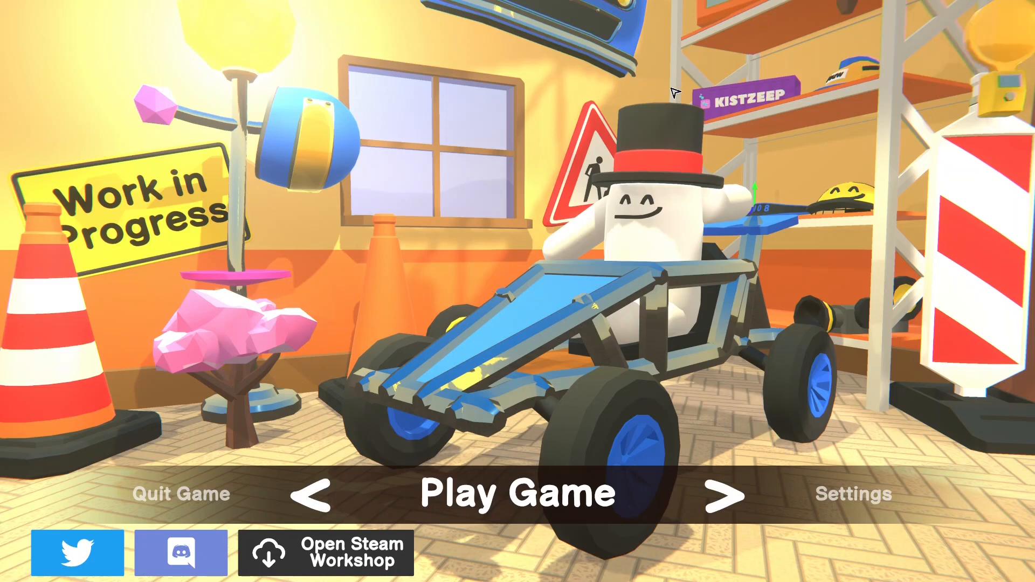
- Scroll the main menu to Level Editor and enter an empty grassy level
click(721, 494)
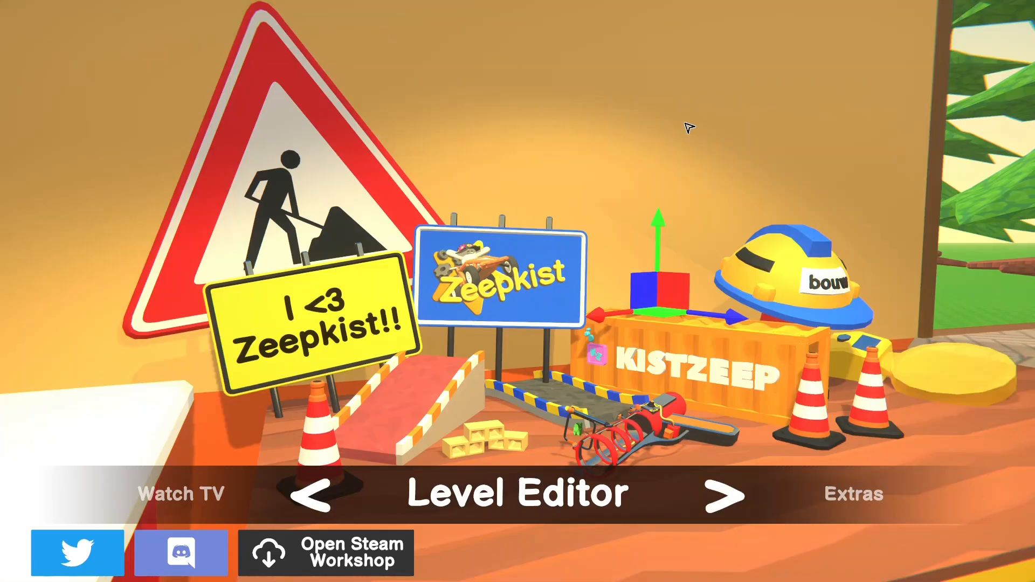
mouse_move(516, 481)
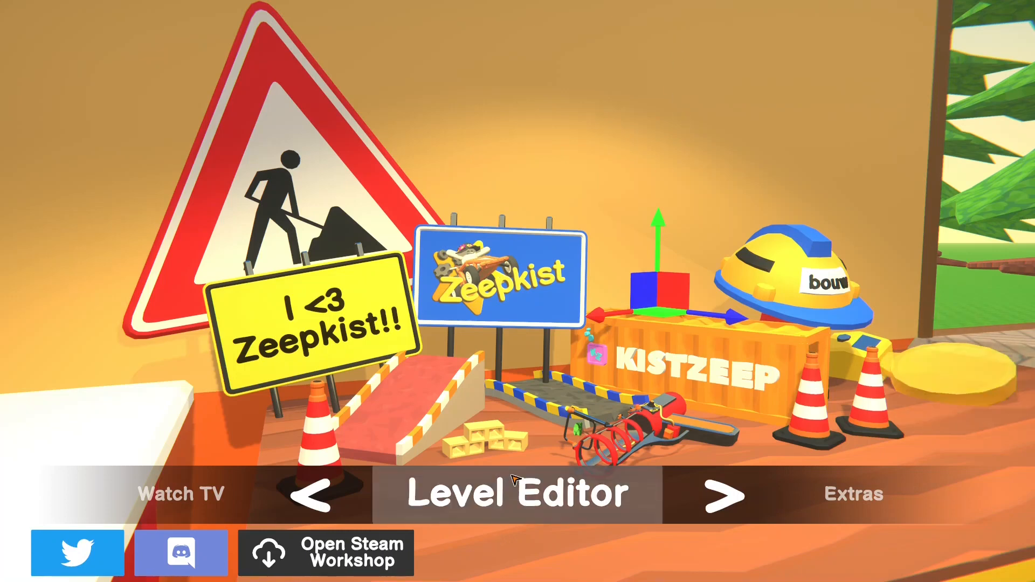
click(518, 494)
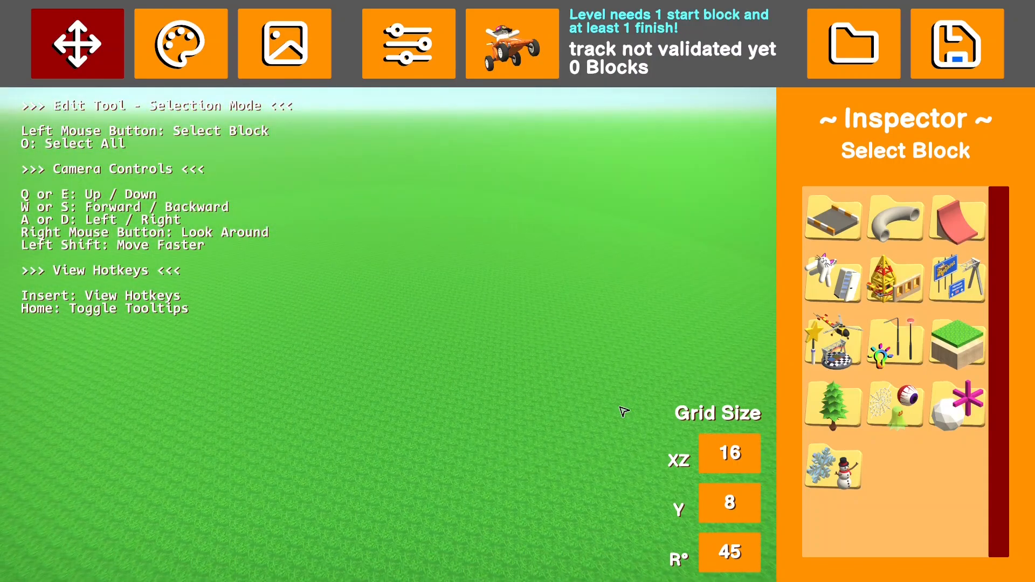
mouse_move(833, 217)
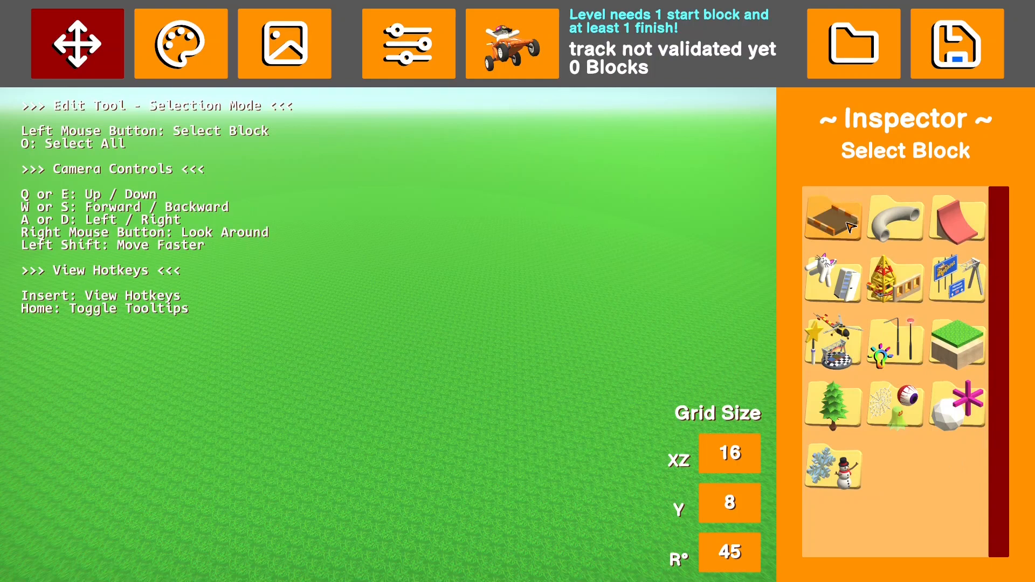
mouse_move(958, 342)
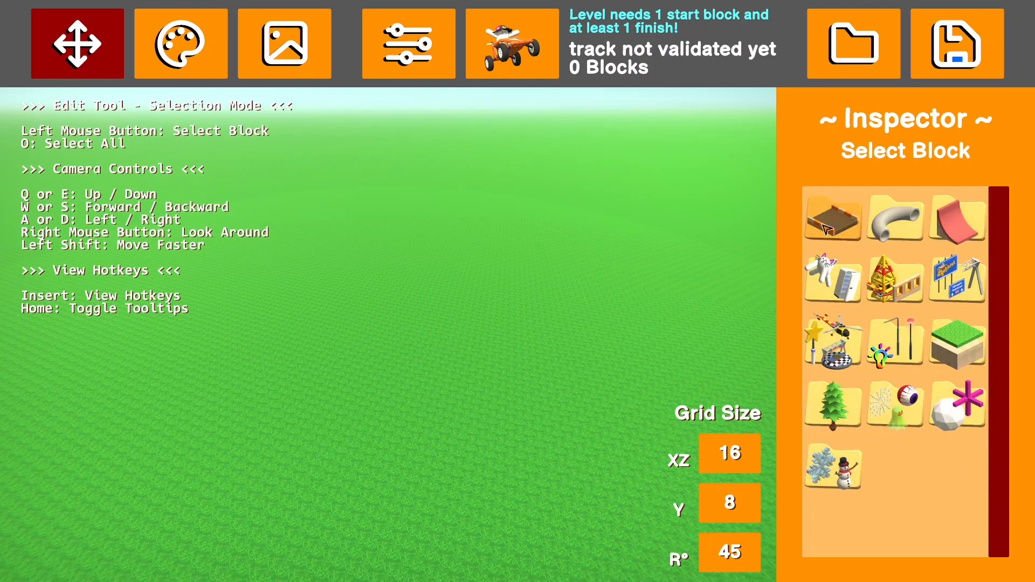
mouse_move(894, 218)
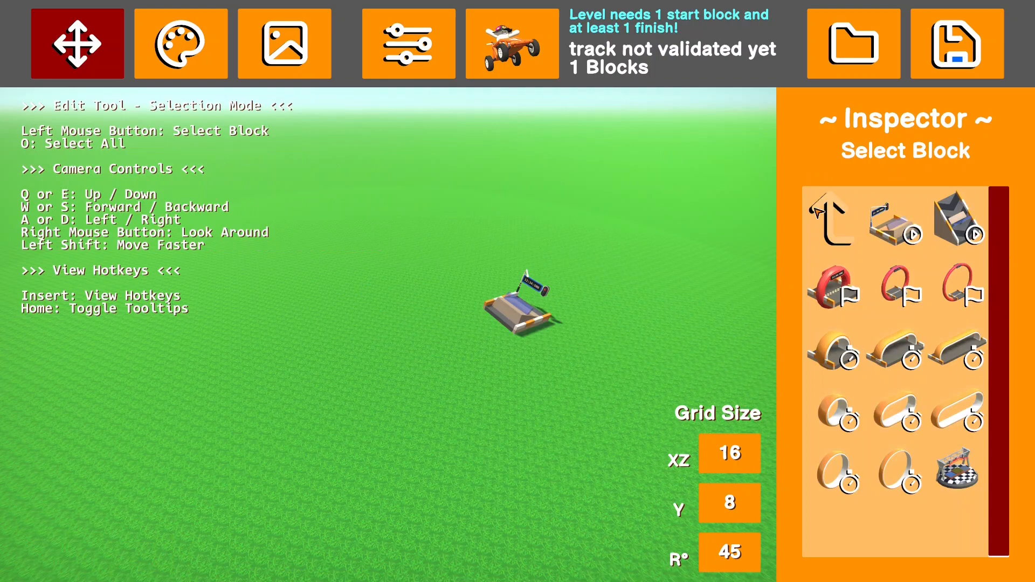
- Place the finish block beside the start block and pick the next track piece
click(830, 217)
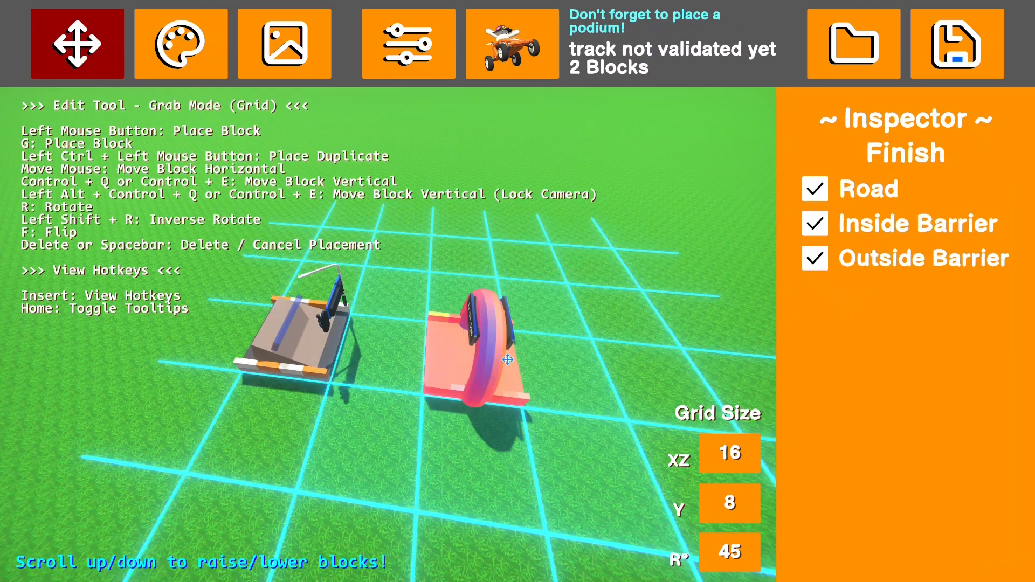
click(76, 44)
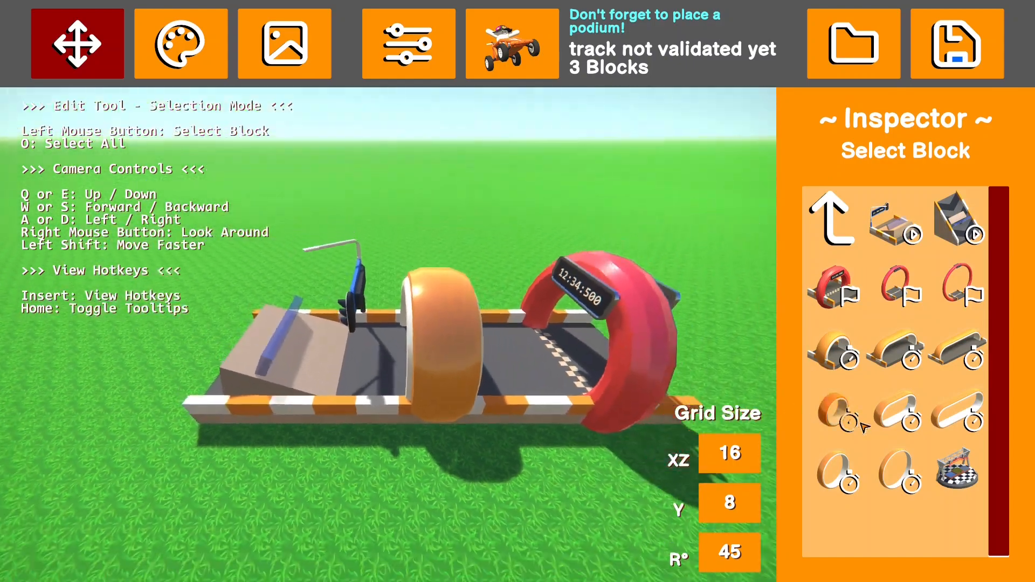
click(958, 472)
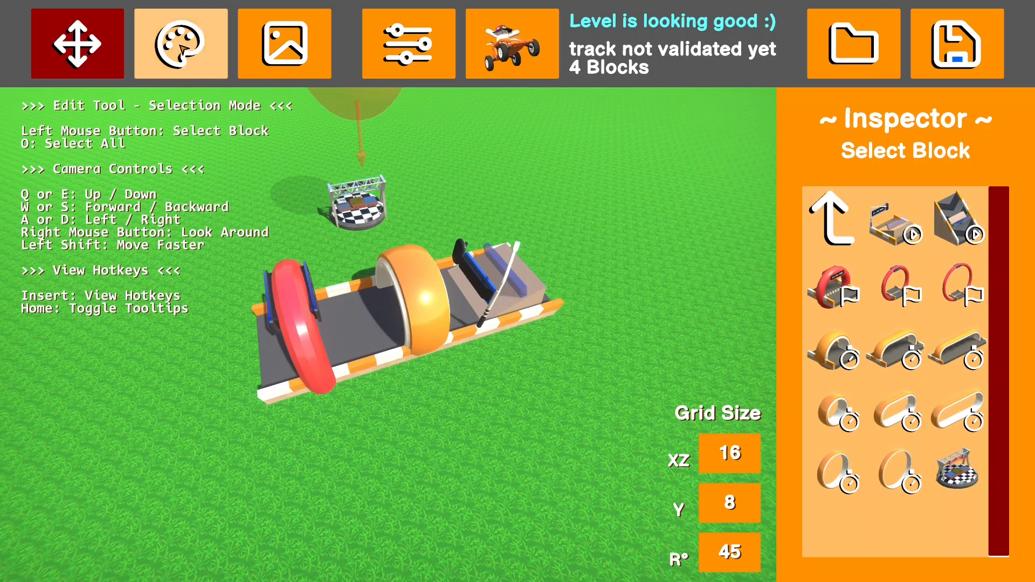
- Paint every track block and the podium blue mesh, and turn the ground pale grey
click(180, 44)
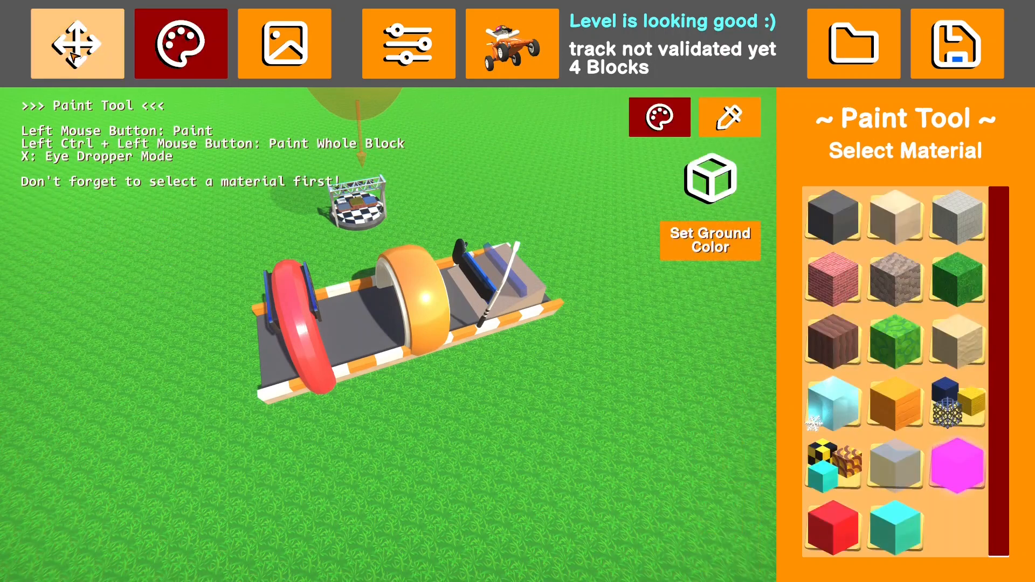
click(76, 43)
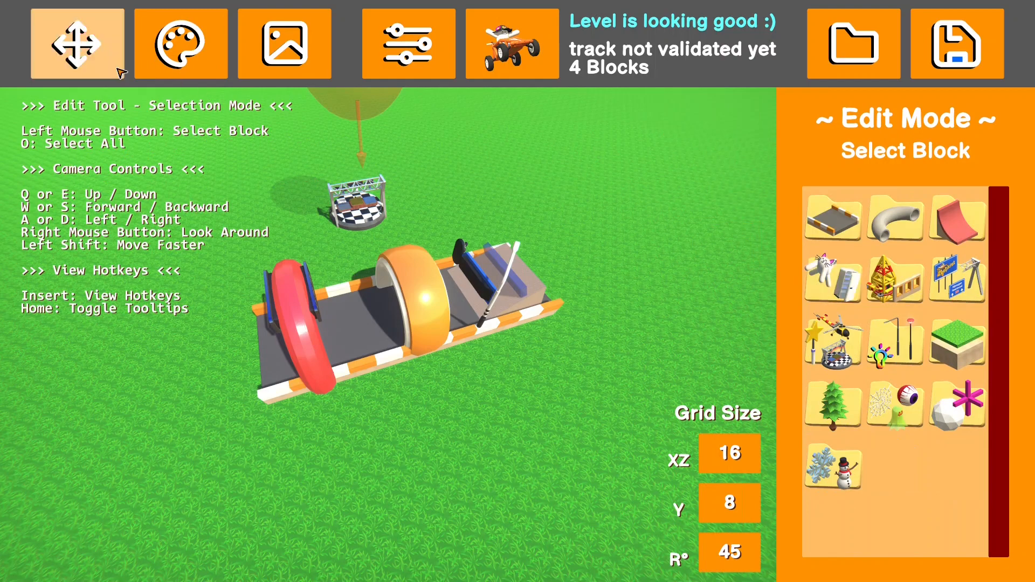
click(180, 44)
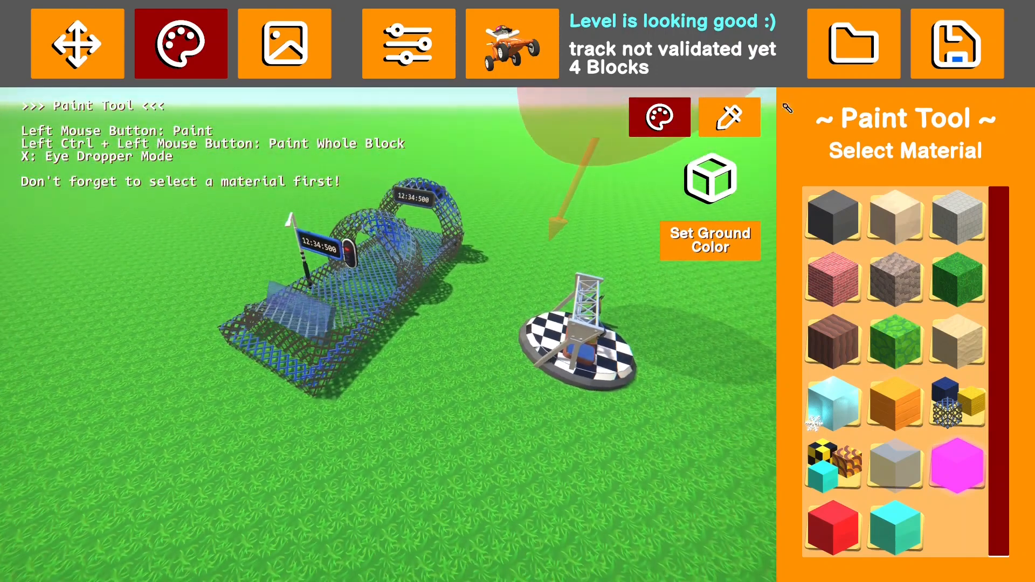
click(729, 118)
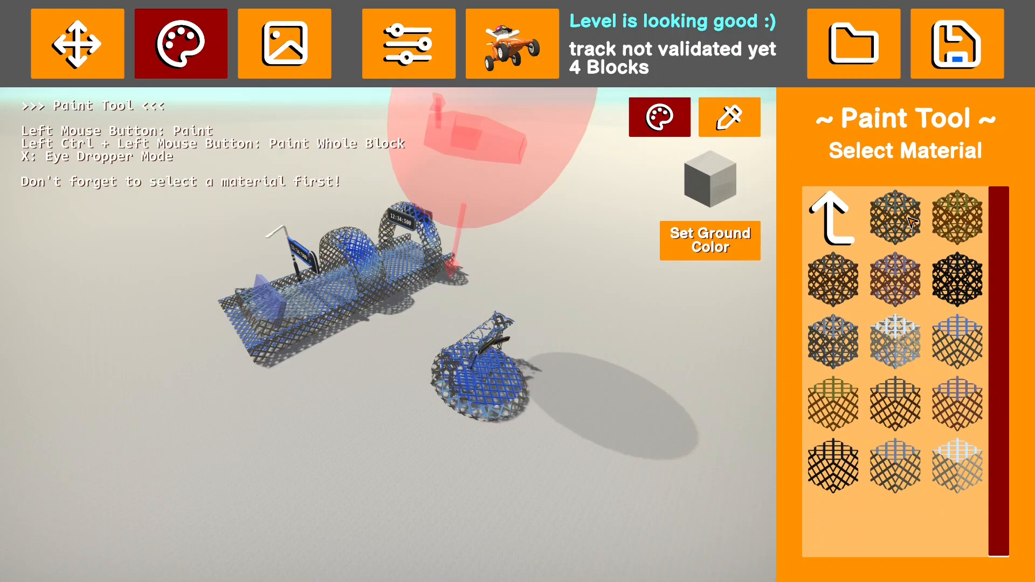
click(76, 43)
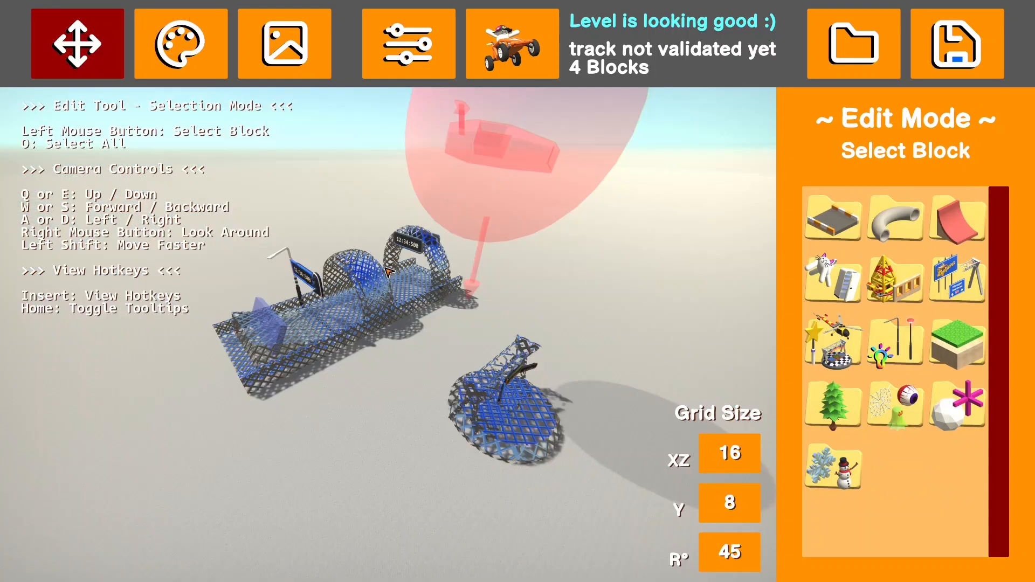
- Shoot trees near the track with the Nature Gun
click(284, 44)
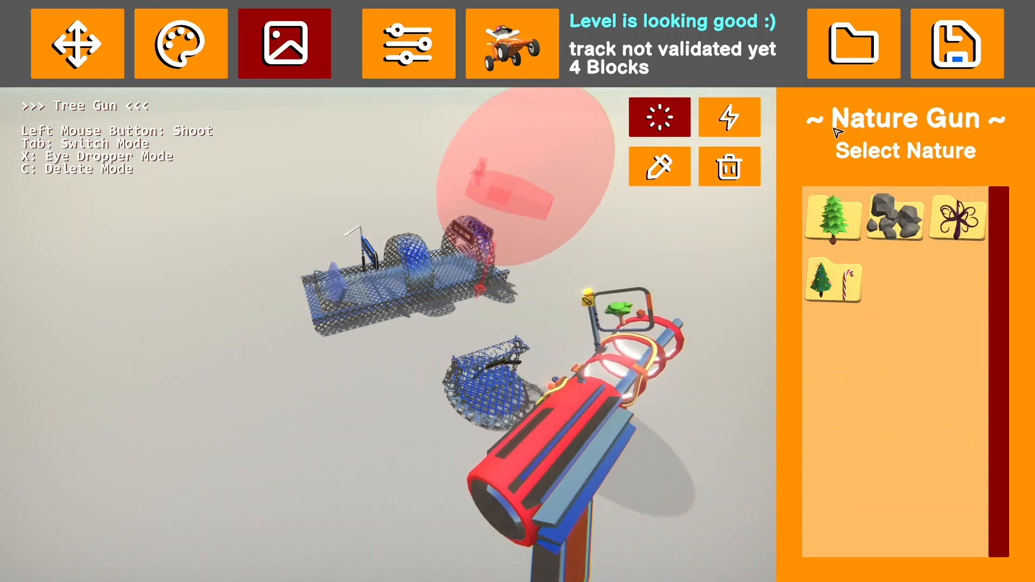
click(894, 218)
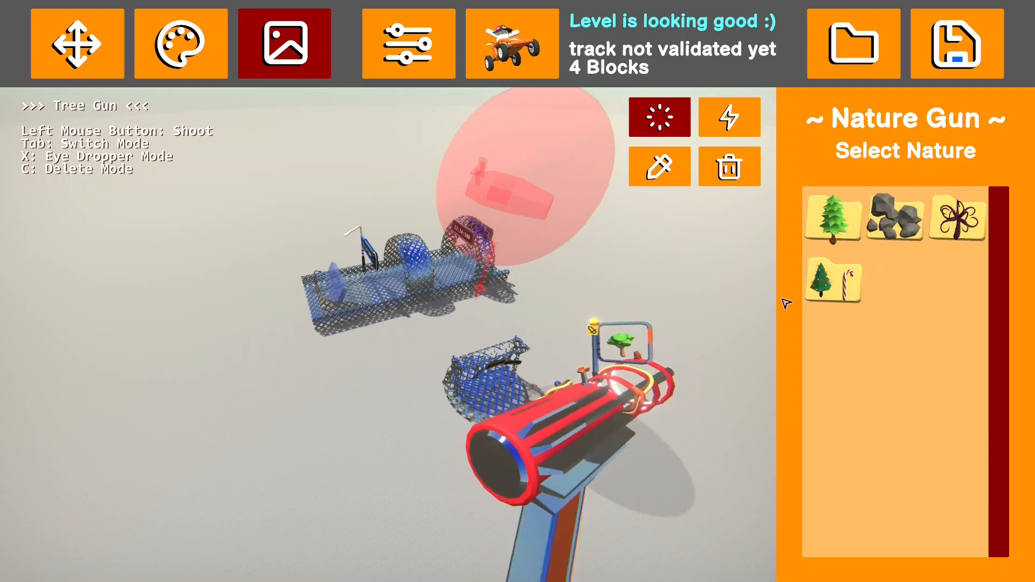
click(832, 278)
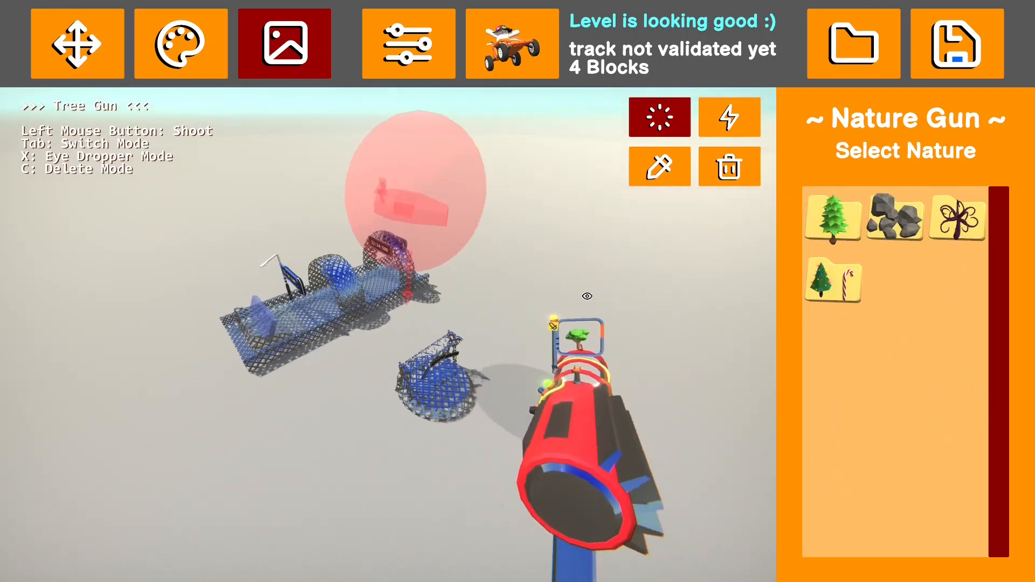
click(76, 43)
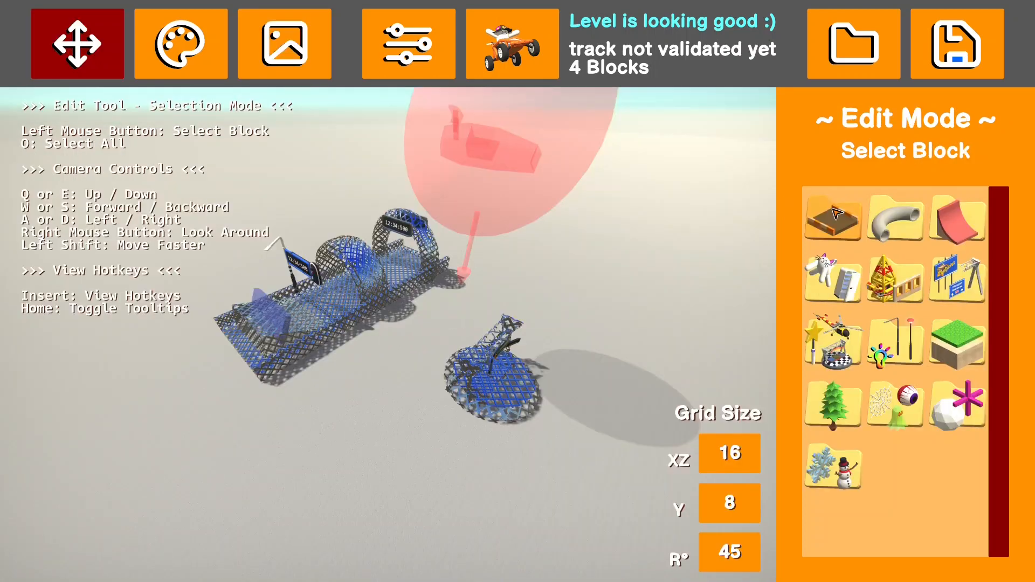
click(285, 44)
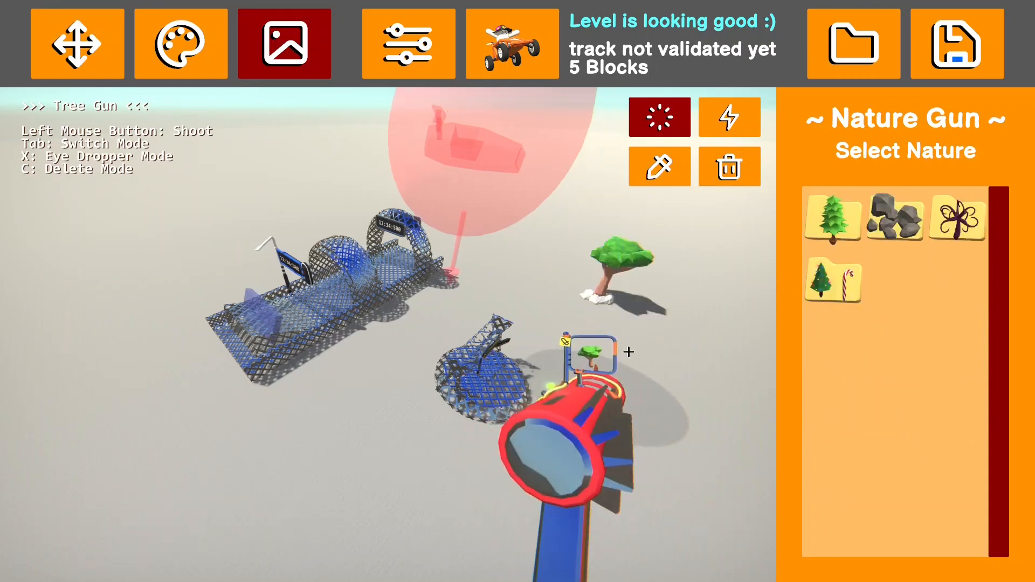
click(76, 44)
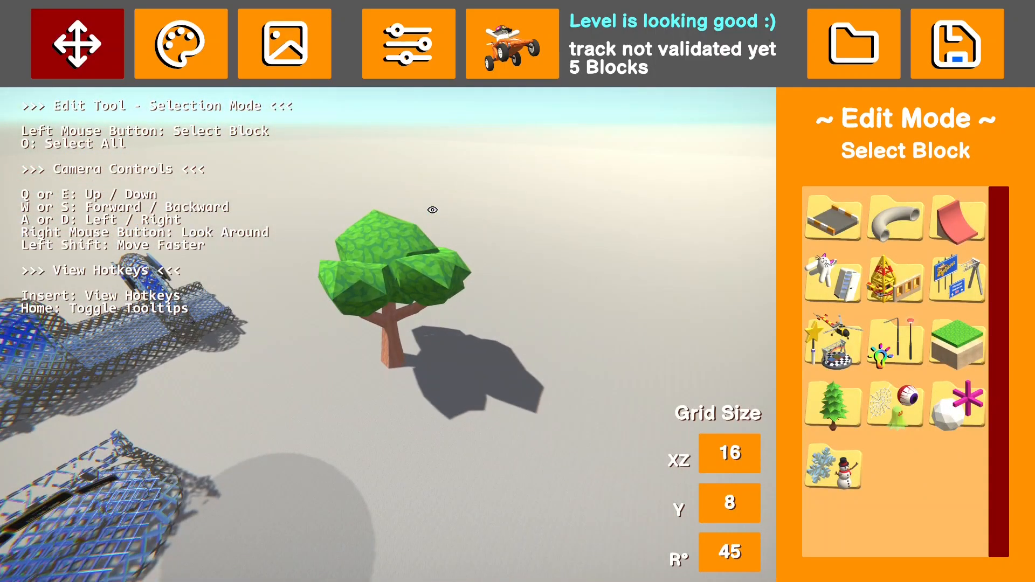
- Paint the new trees with the mesh and plain grey materials
click(180, 43)
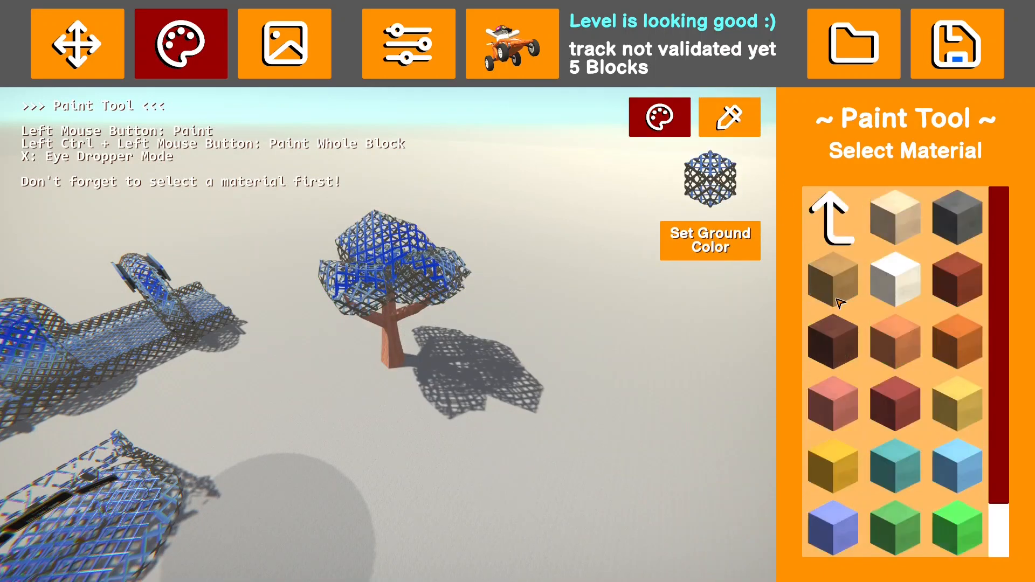
click(832, 278)
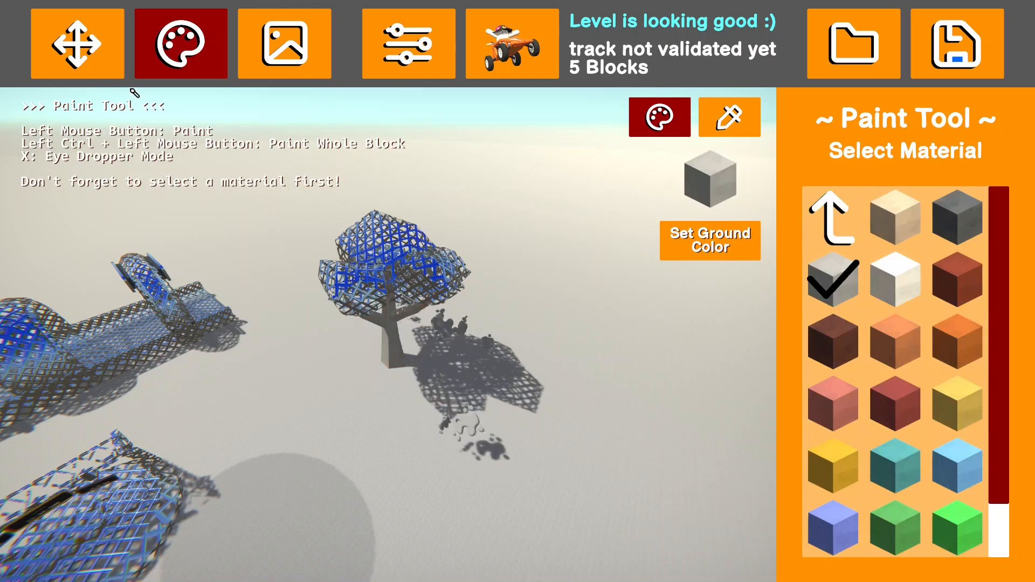
click(284, 44)
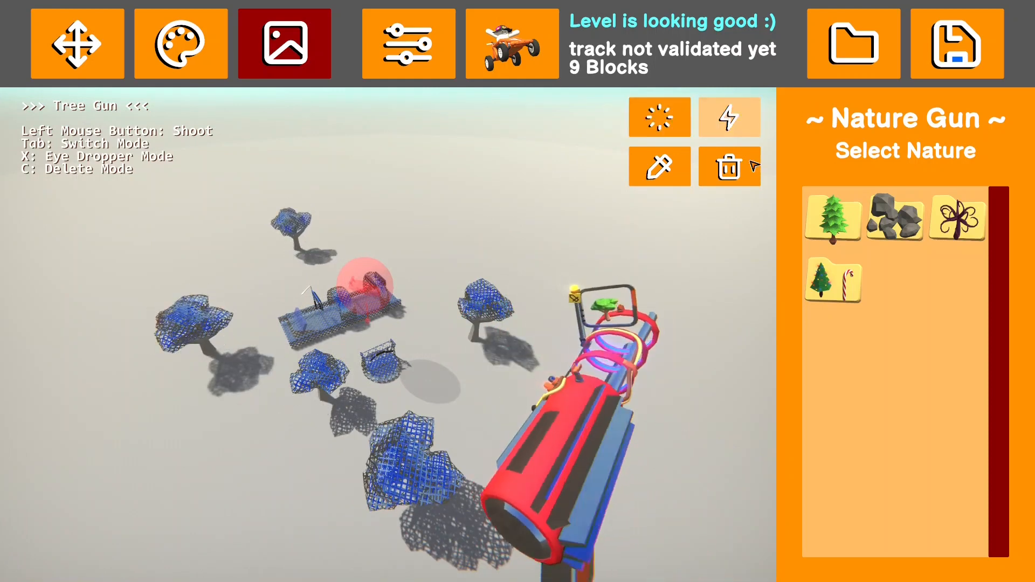
- Shoot more trees in lightning mode, then delete a few stray trees
click(729, 117)
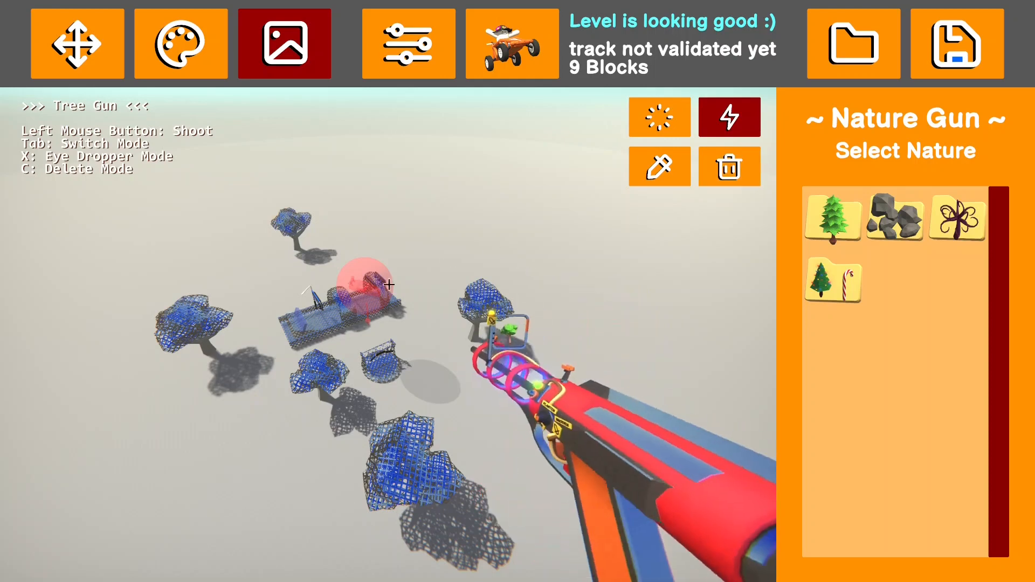
click(388, 284)
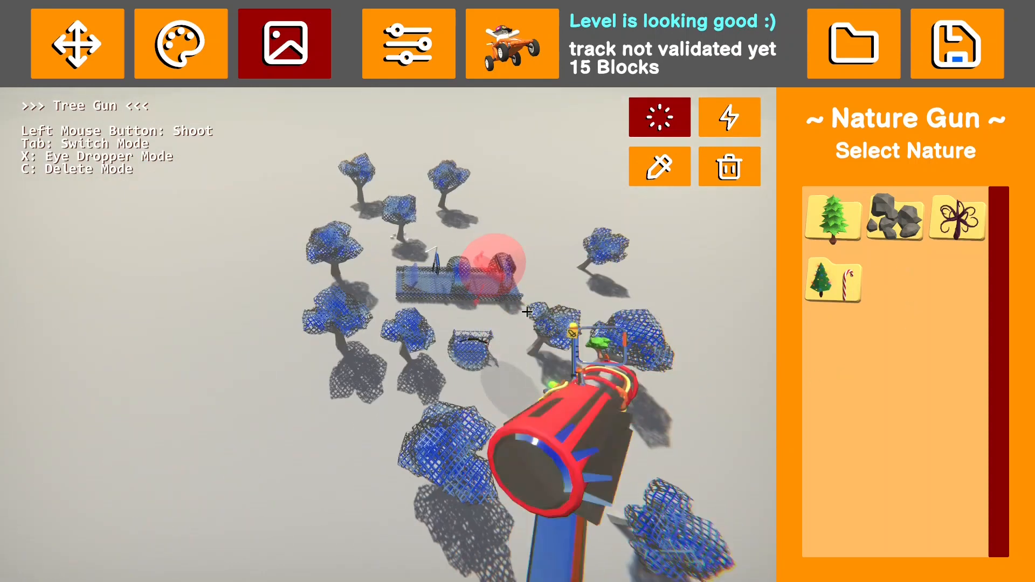
click(535, 311)
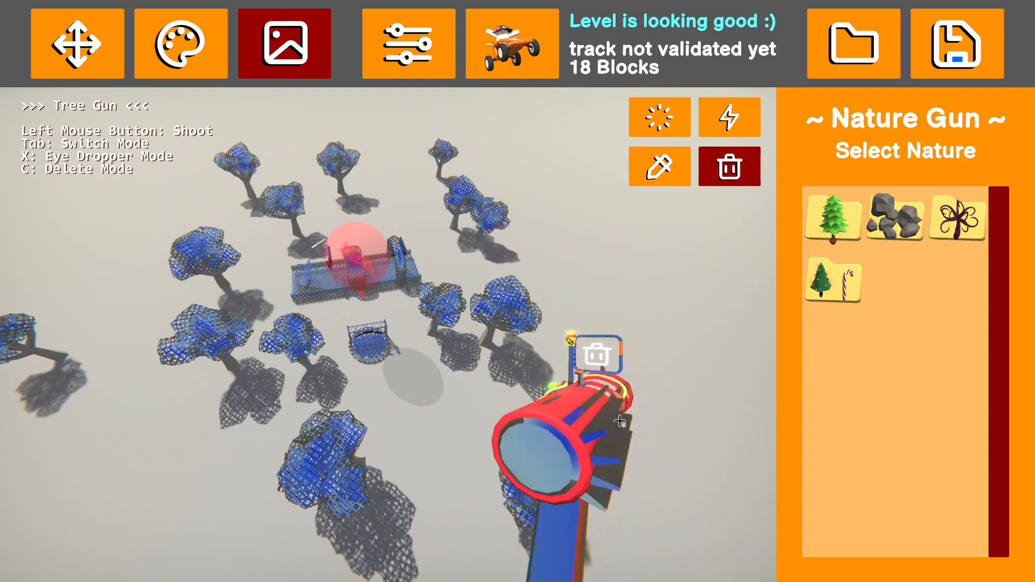
click(621, 423)
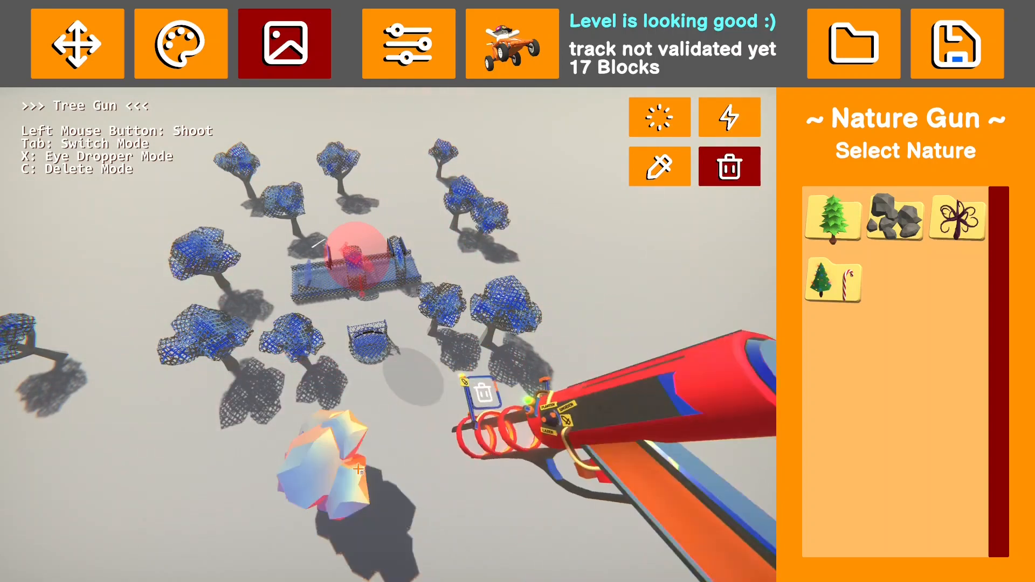
click(234, 329)
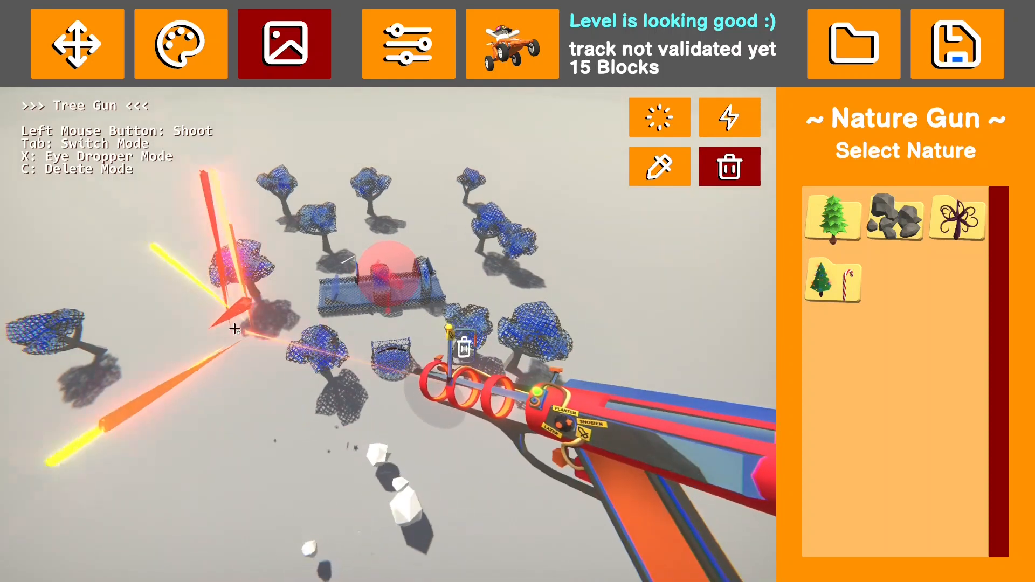
click(76, 43)
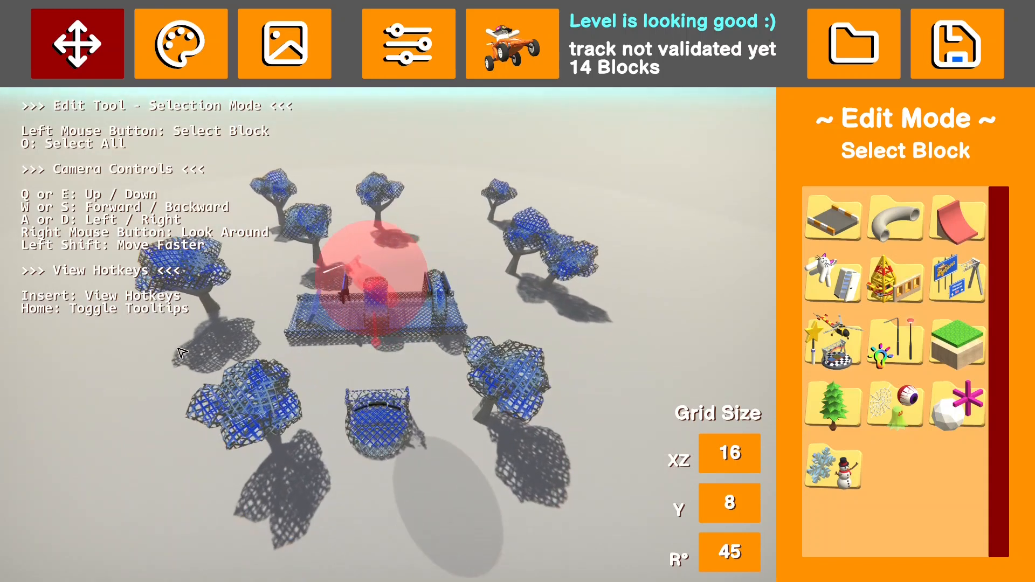
mouse_move(280, 205)
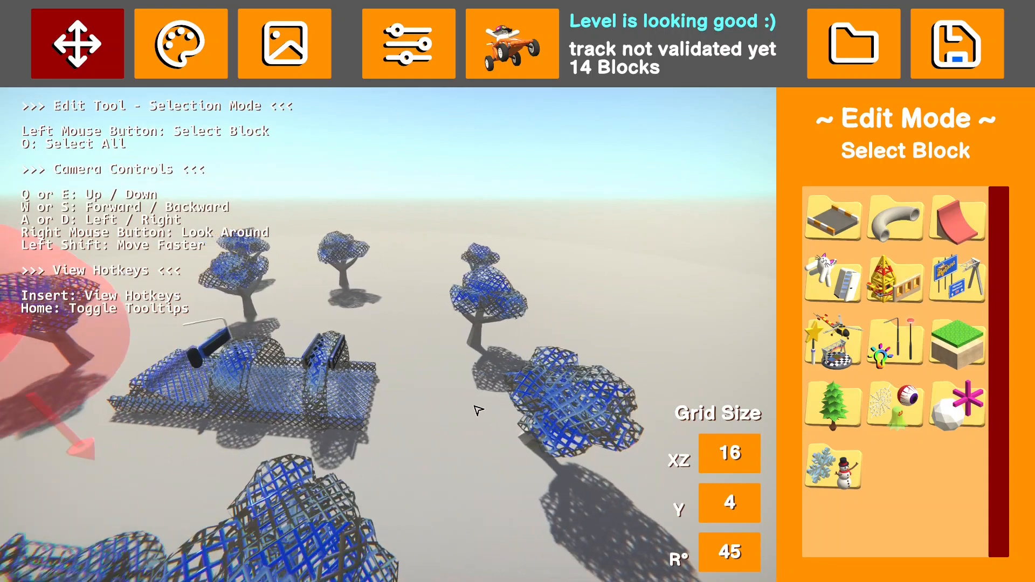
- Set Grid Size XZ to 0 and Y to 4, and select a tree for gizmo editing
click(383, 363)
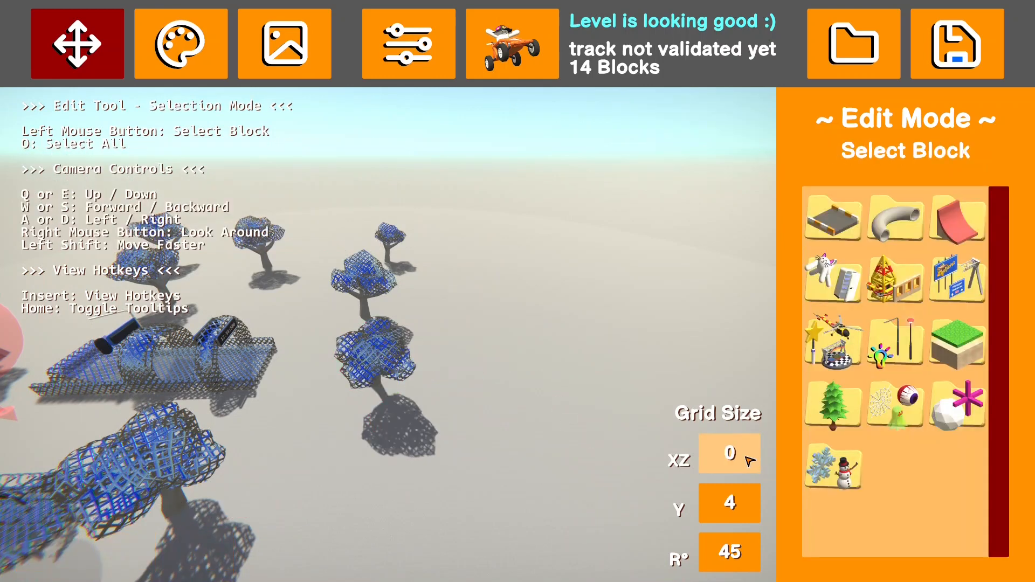
click(729, 454)
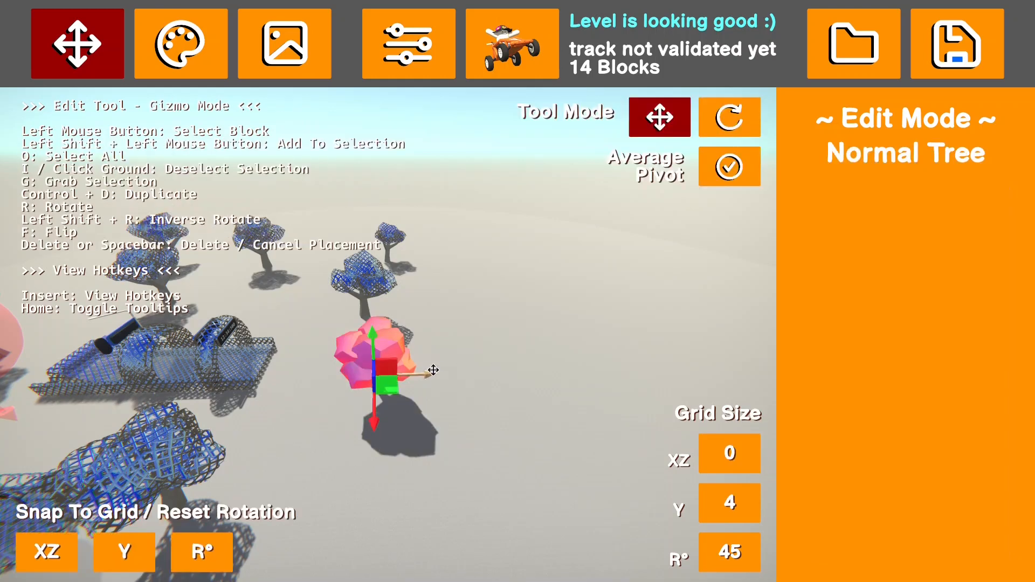
drag(393, 370, 488, 380)
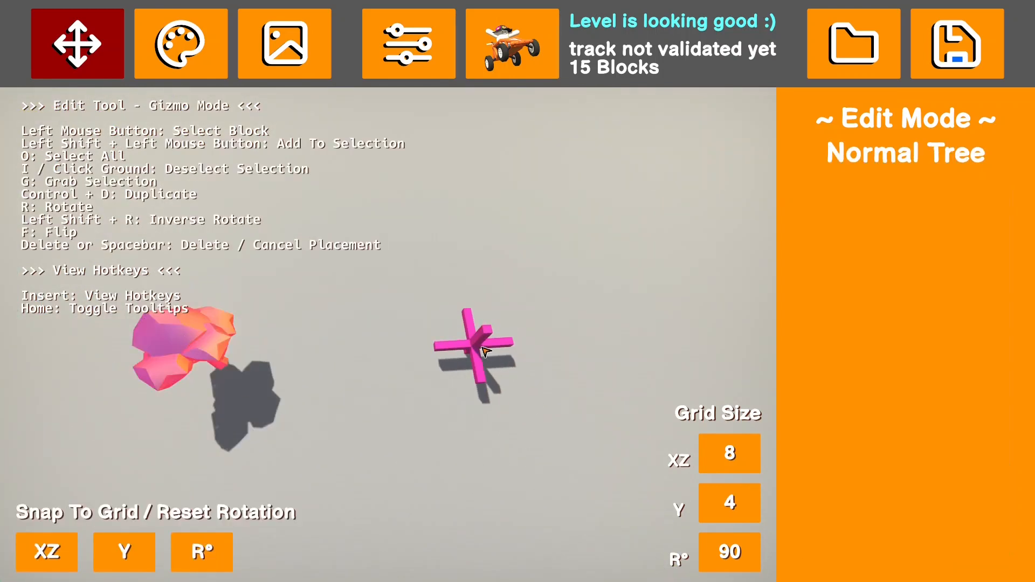
- Duplicate the tree and cross, rotating copies by 45° around their own pivots
click(473, 349)
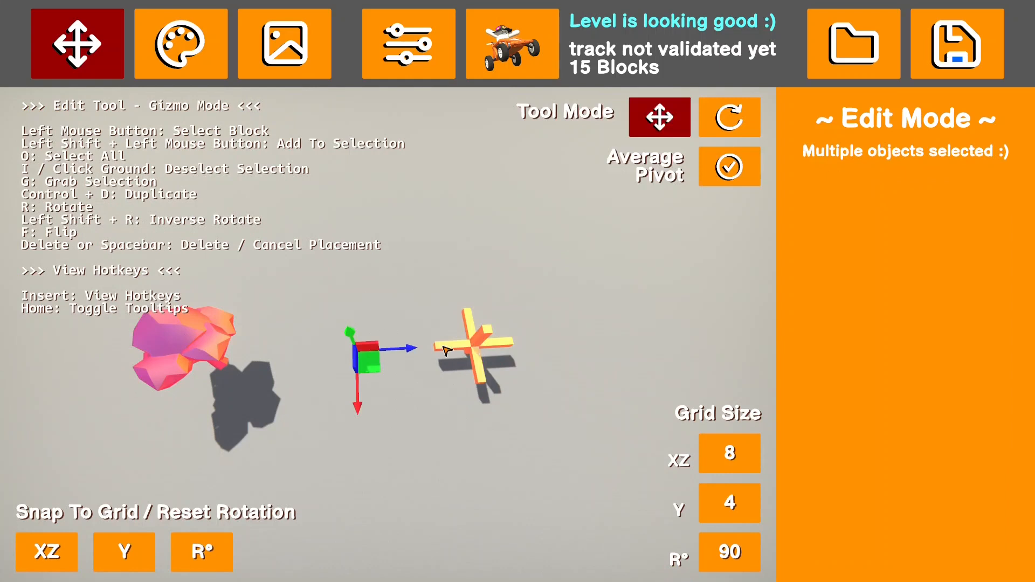
mouse_move(423, 368)
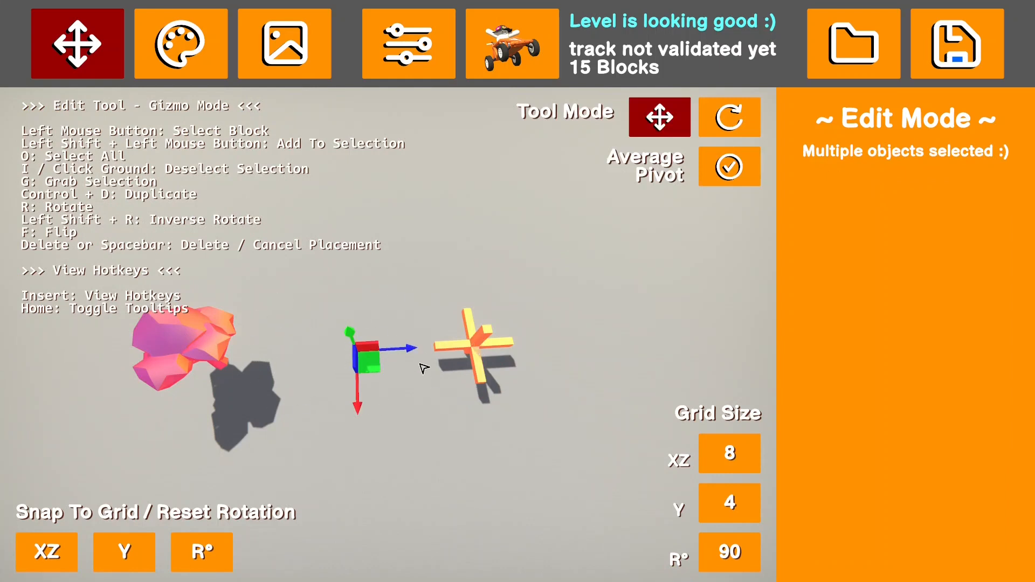
click(729, 117)
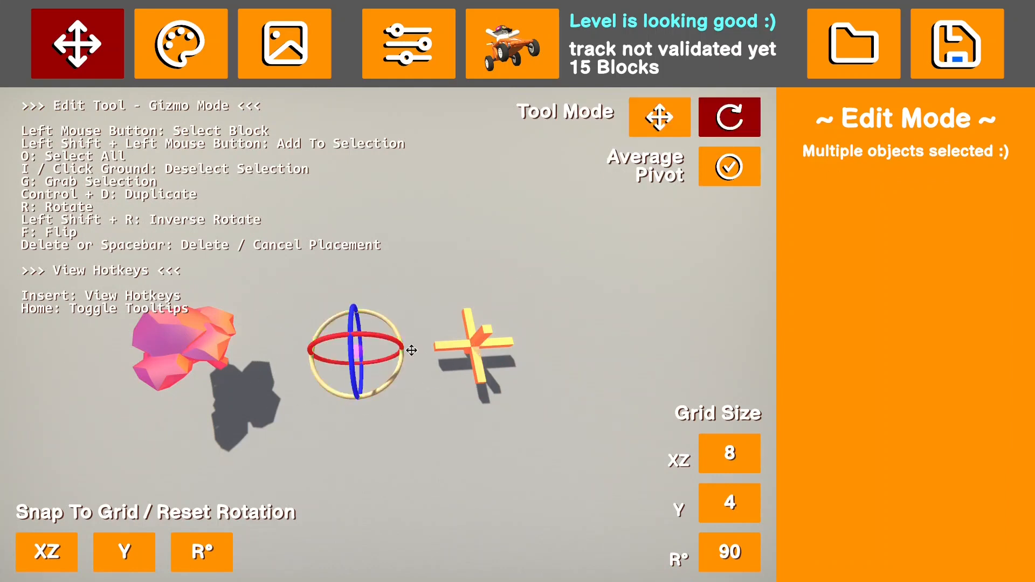
click(729, 165)
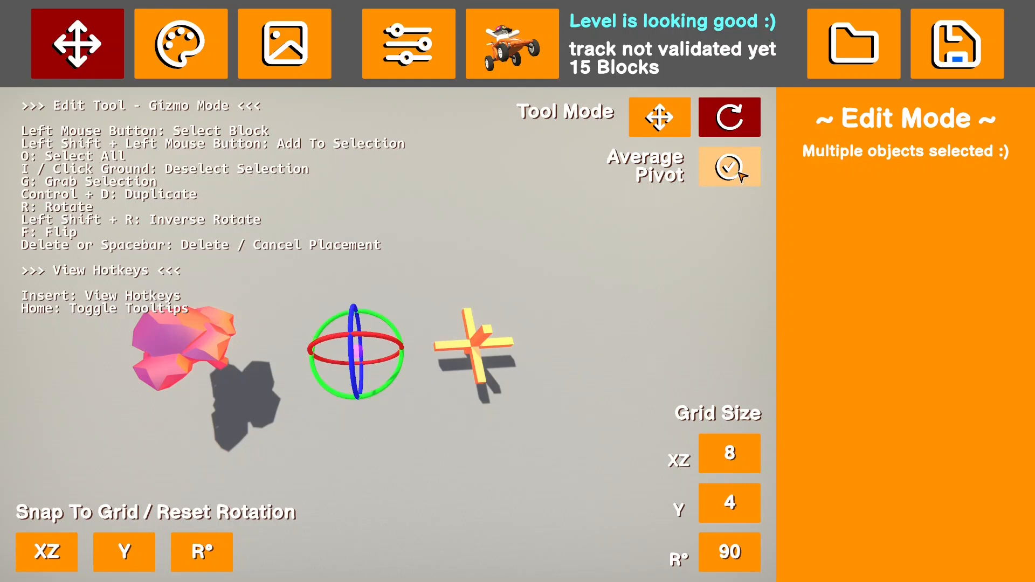
click(729, 165)
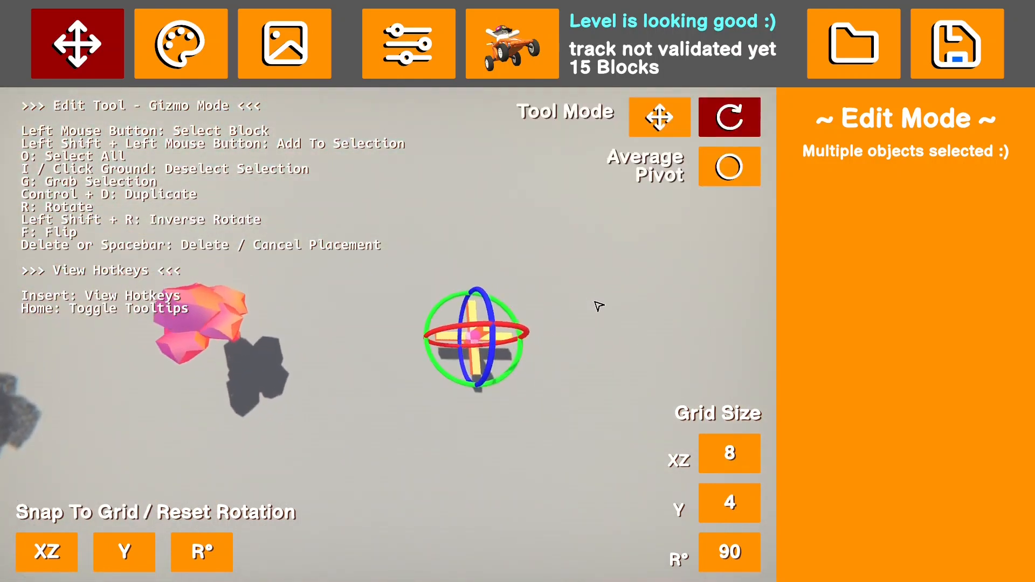
key(g)
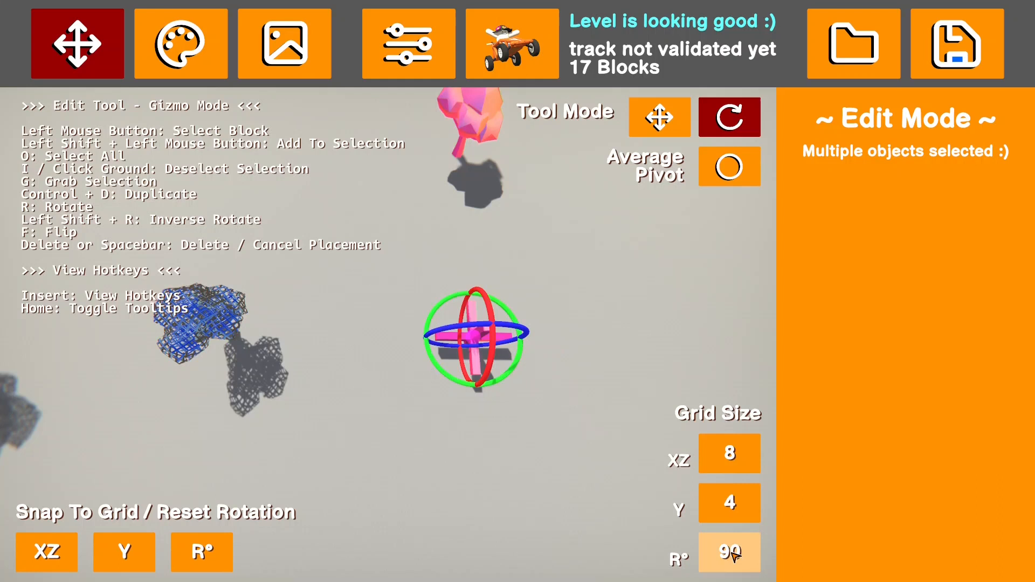
click(729, 553)
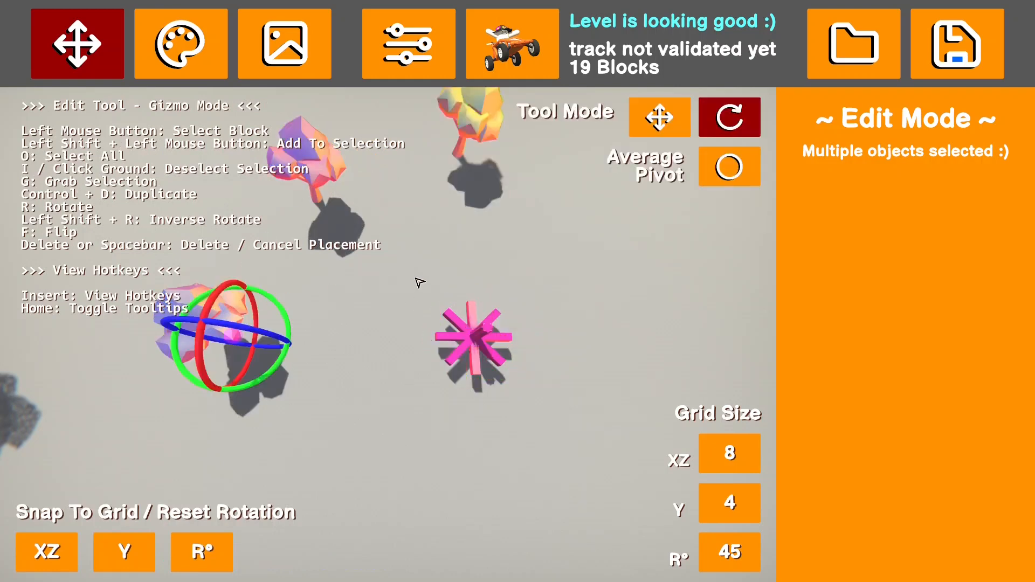
key(g)
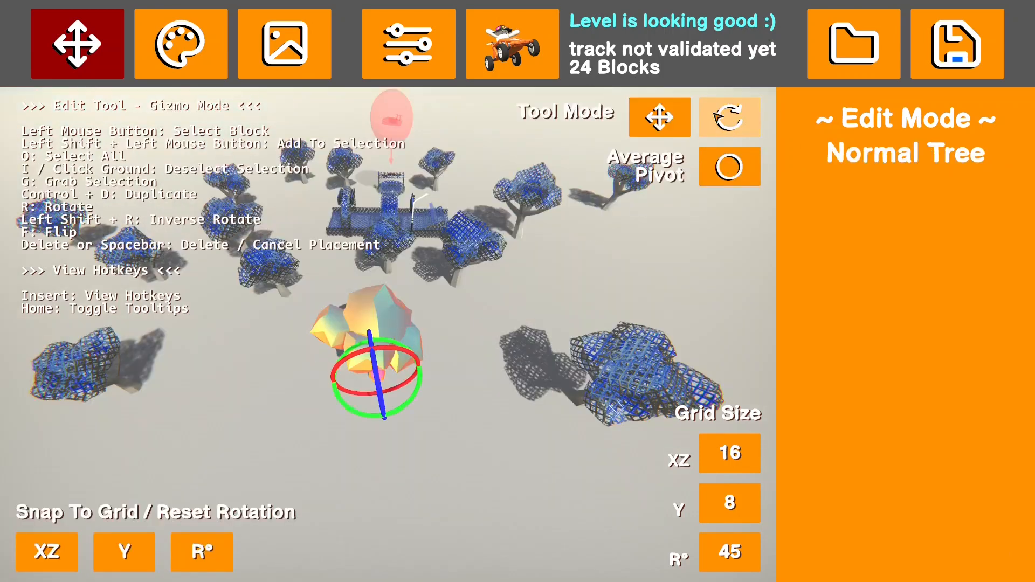
- Toggle Average Pivot, set Y grid to 0, and drag a tree toward the track
click(729, 117)
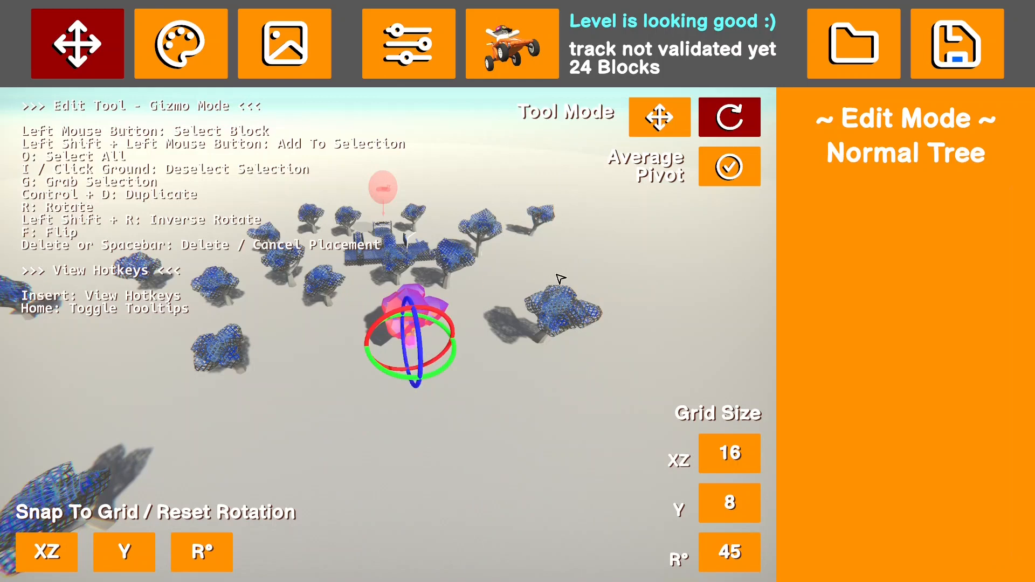
click(729, 167)
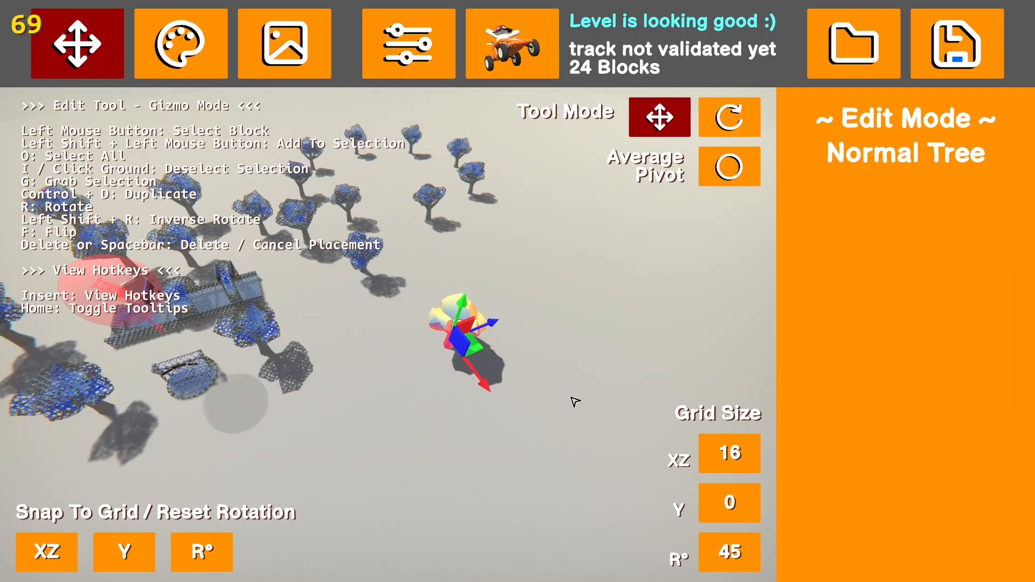
drag(465, 330, 366, 376)
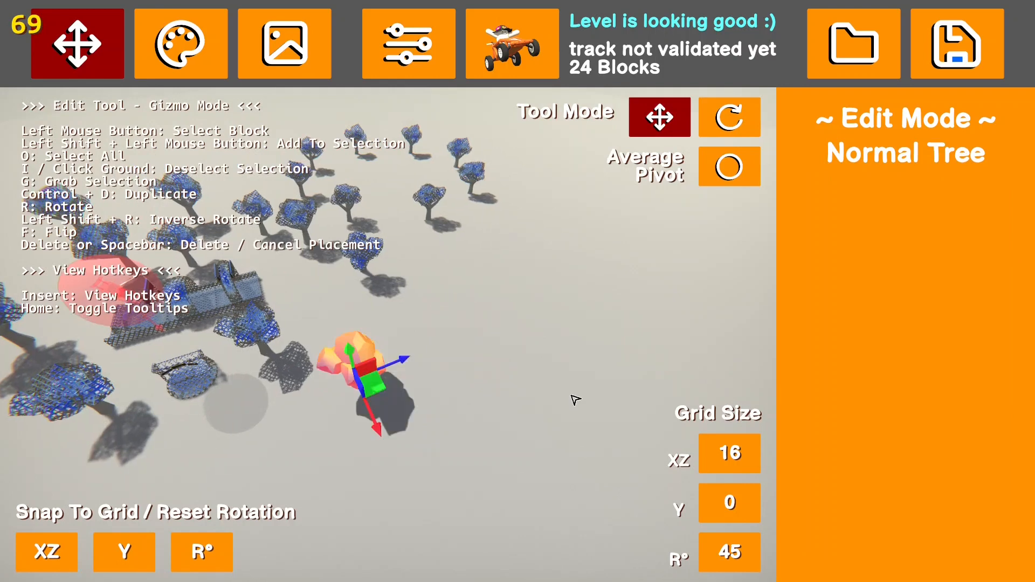
drag(366, 369, 456, 323)
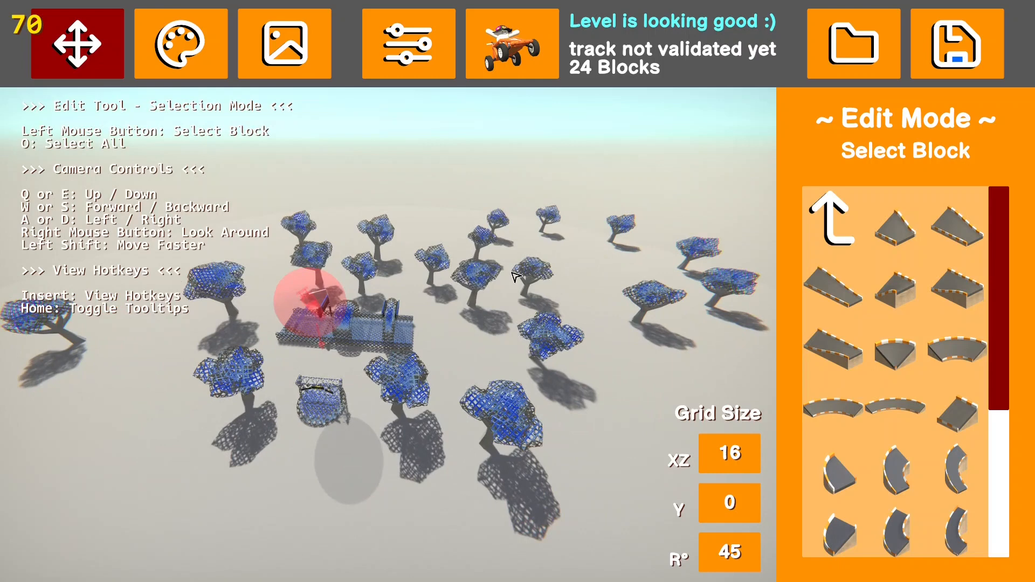
mouse_move(607, 254)
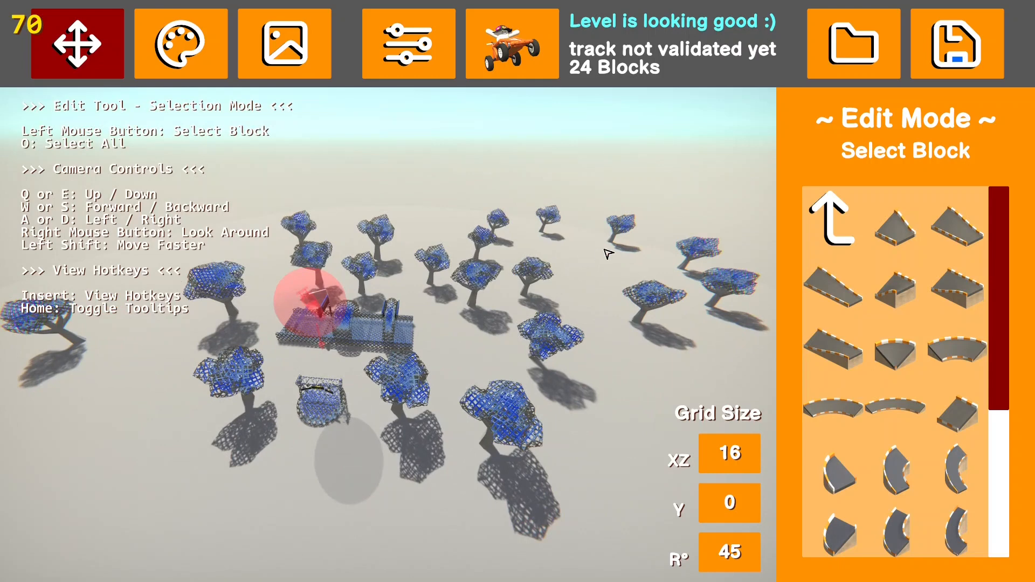
mouse_move(685, 209)
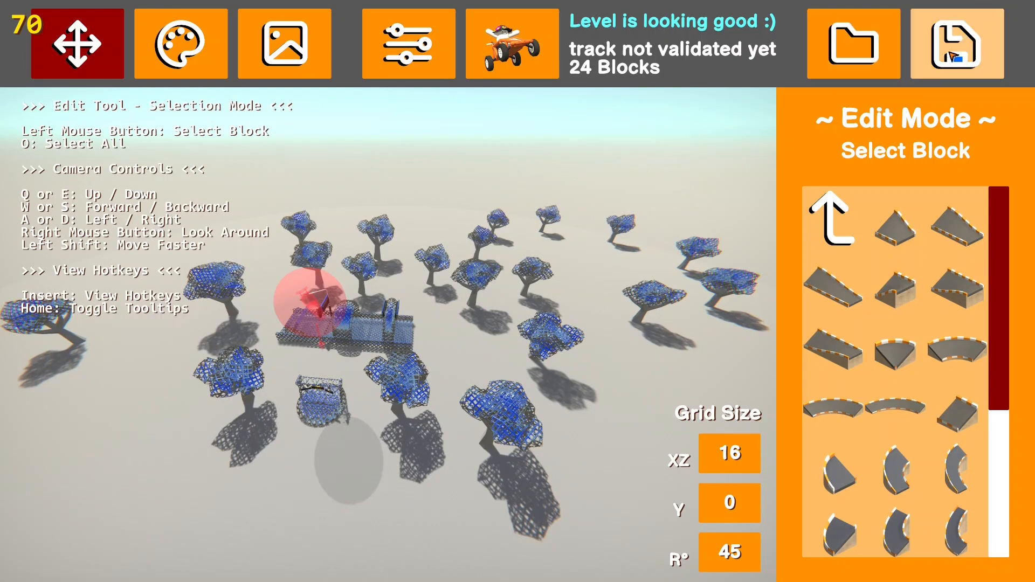
- Name the level 'Test Map' in the save window
click(957, 44)
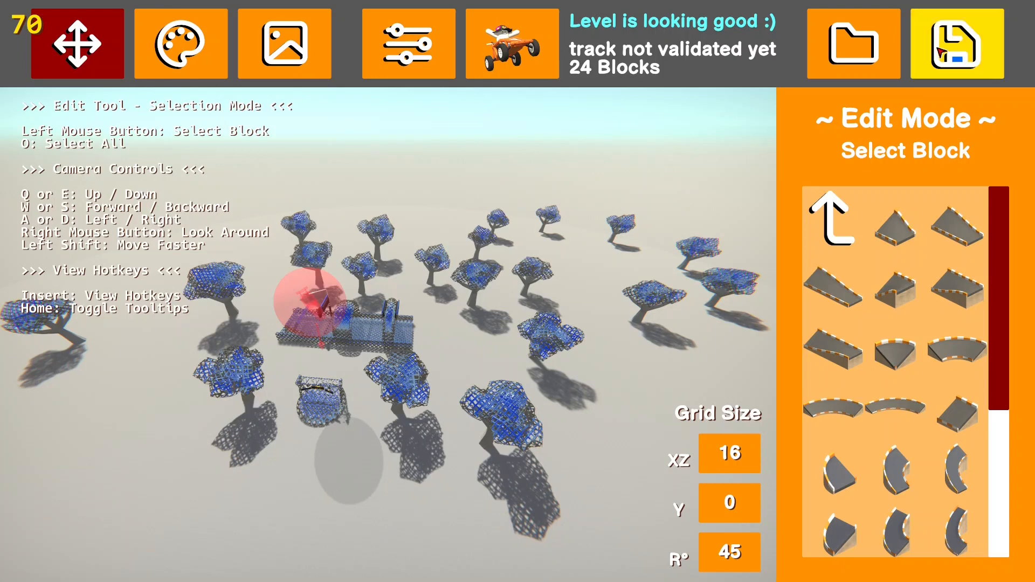
click(956, 42)
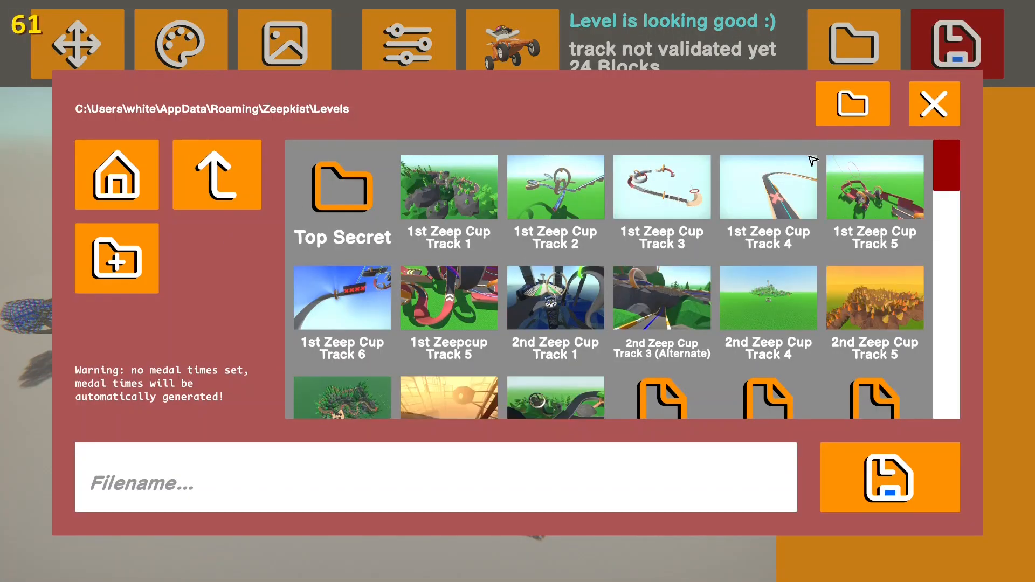
scroll(down, 3)
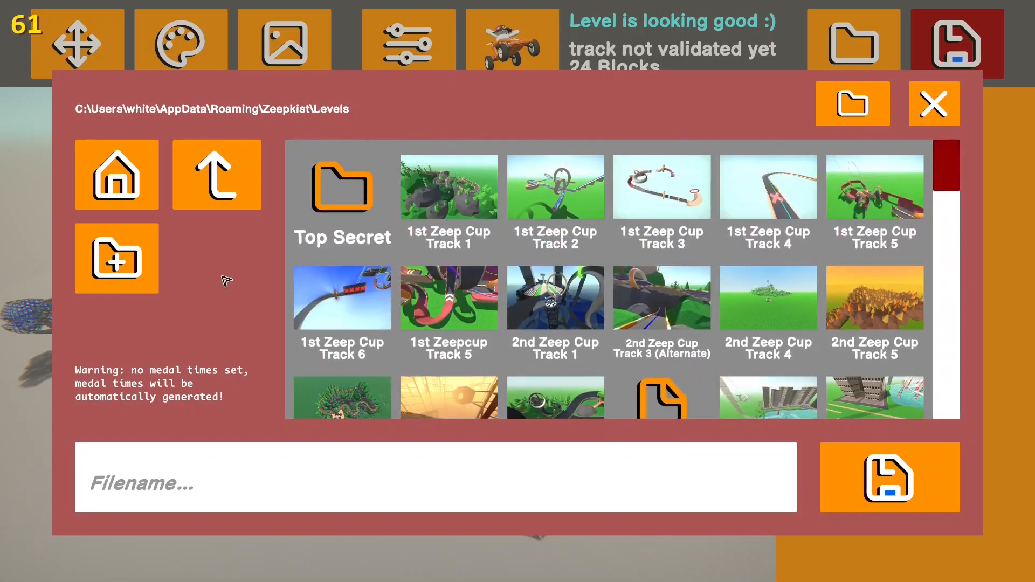
mouse_move(208, 264)
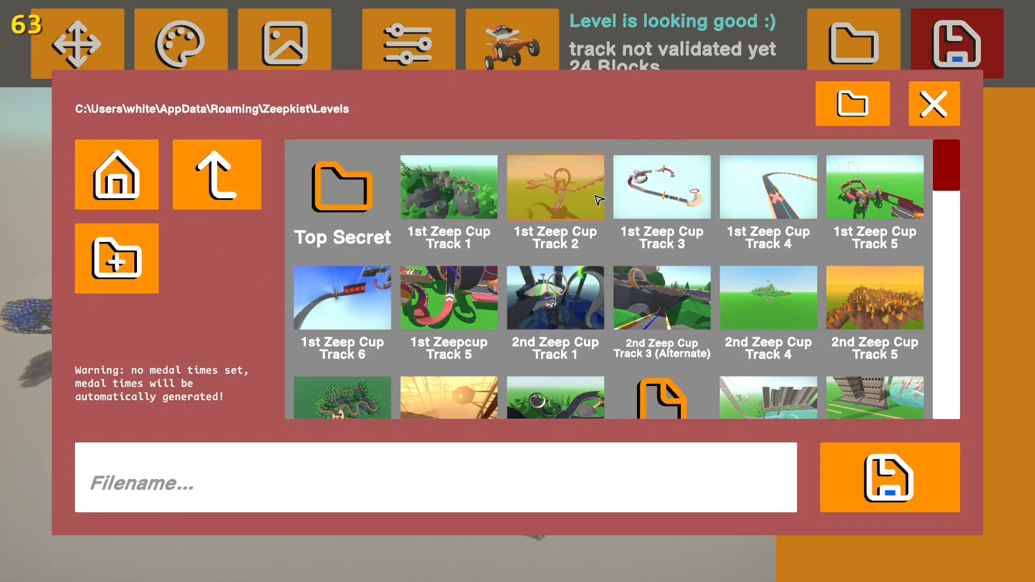
mouse_move(192, 488)
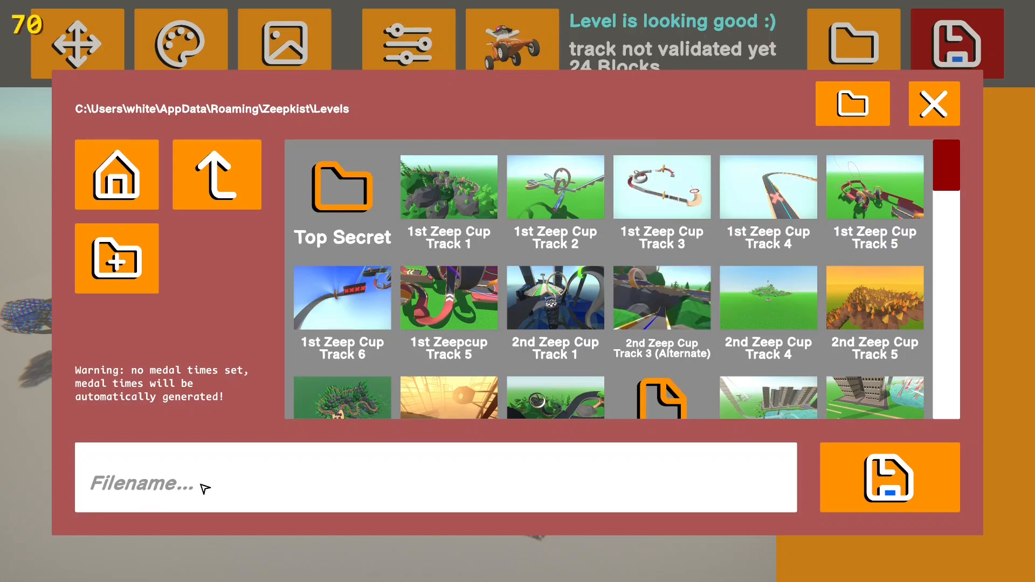
mouse_move(677, 472)
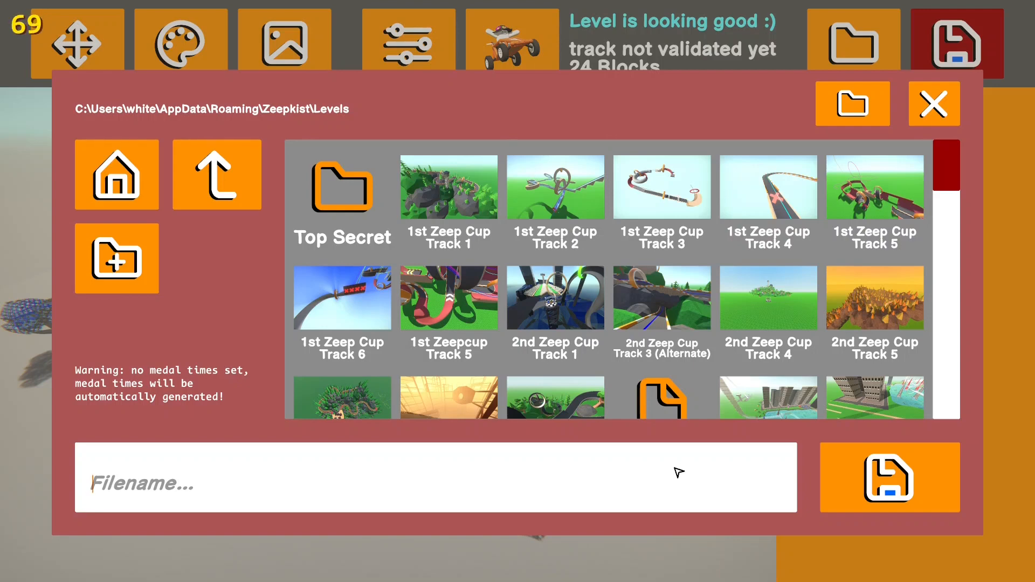
text(Test Map)
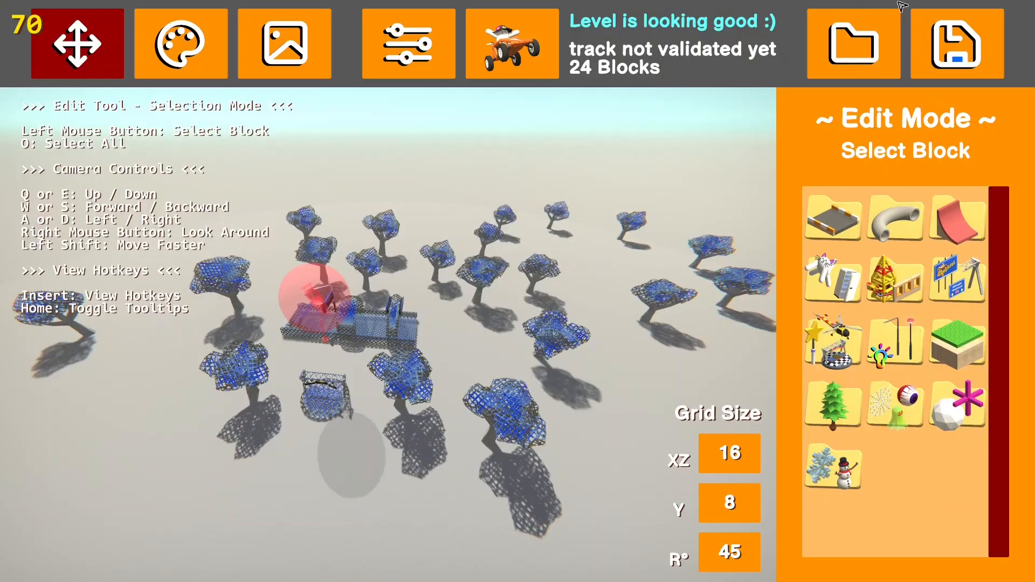
- Start a new levels folder and open the saved-levels browser
click(956, 42)
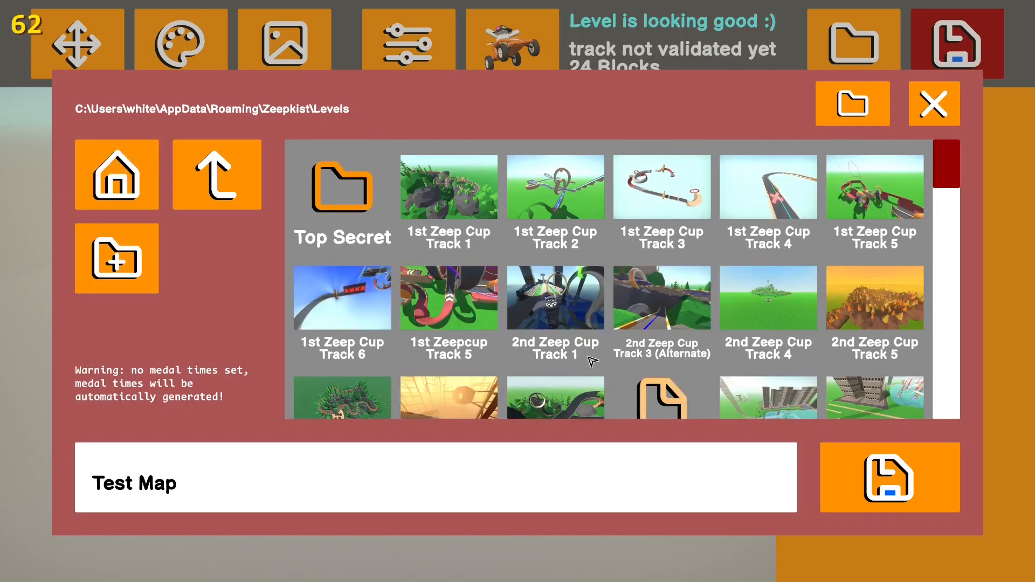
mouse_move(217, 174)
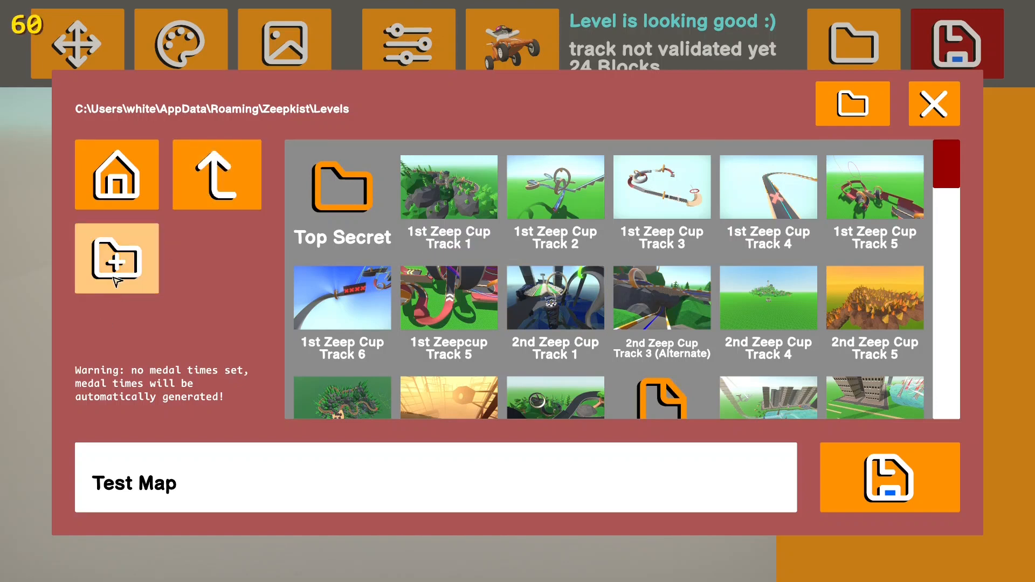
click(116, 258)
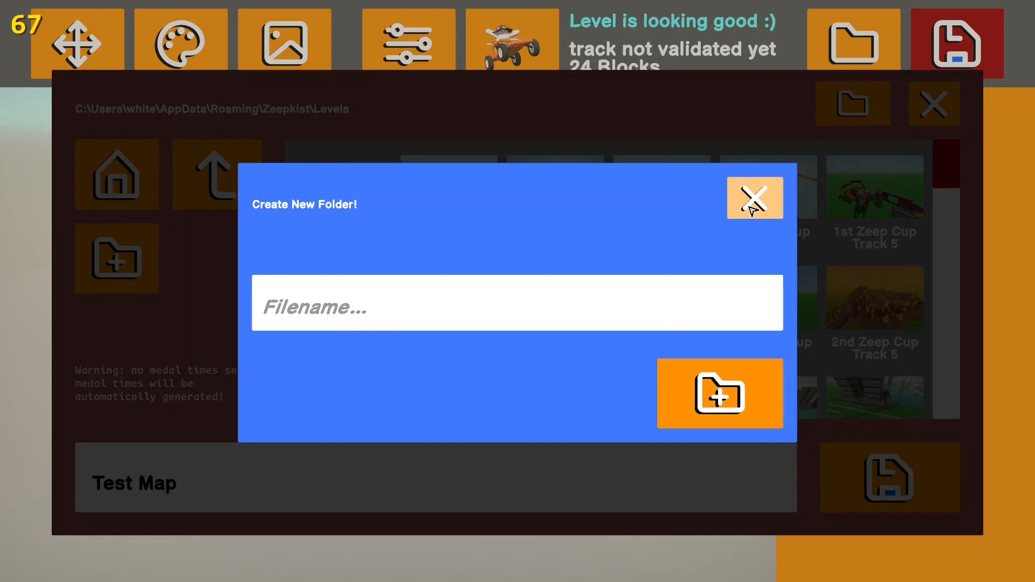
click(755, 197)
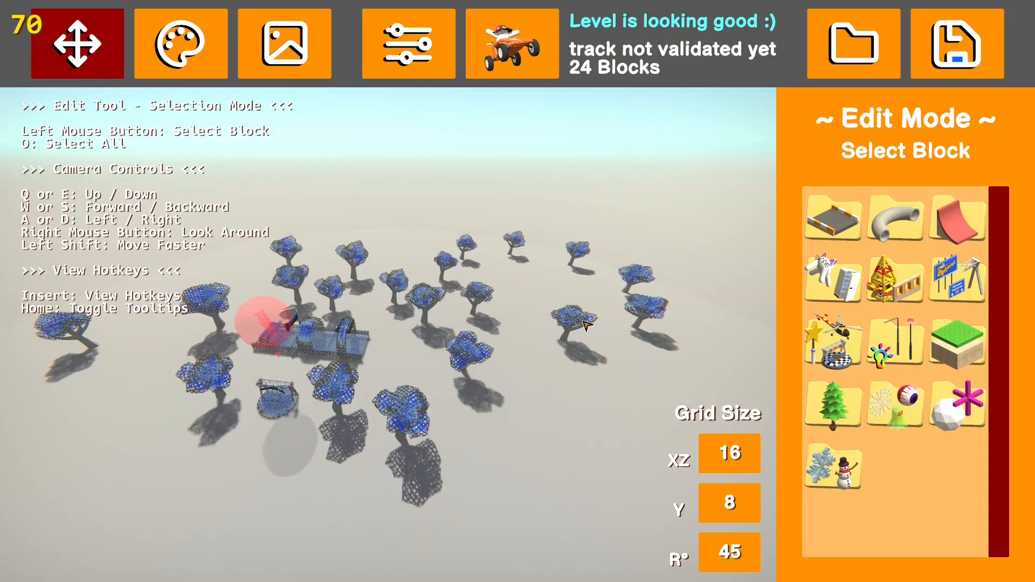
click(852, 43)
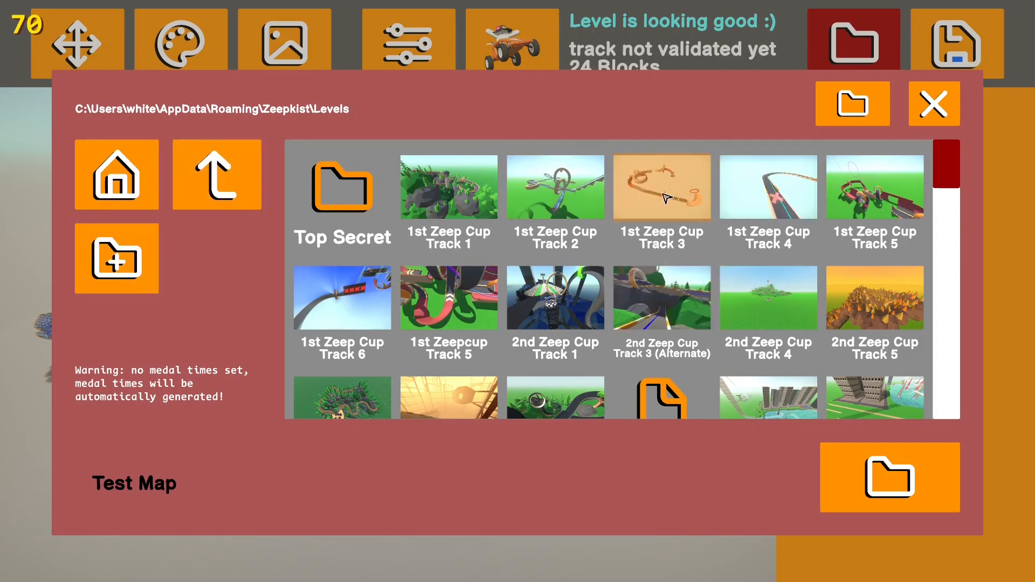
click(660, 187)
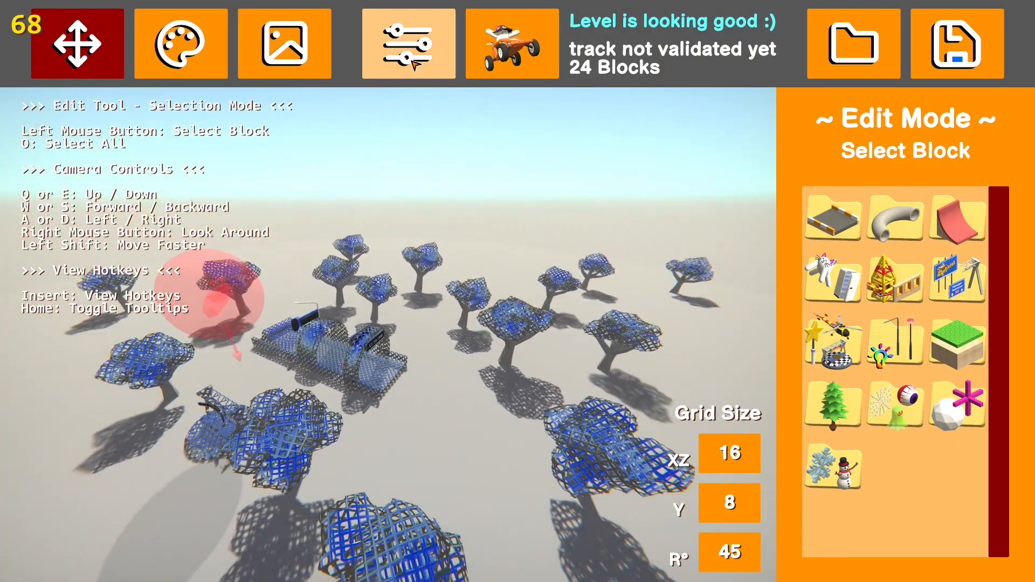
- Cycle the time of day to dim bluish lighting and toggle the baseplate
click(408, 43)
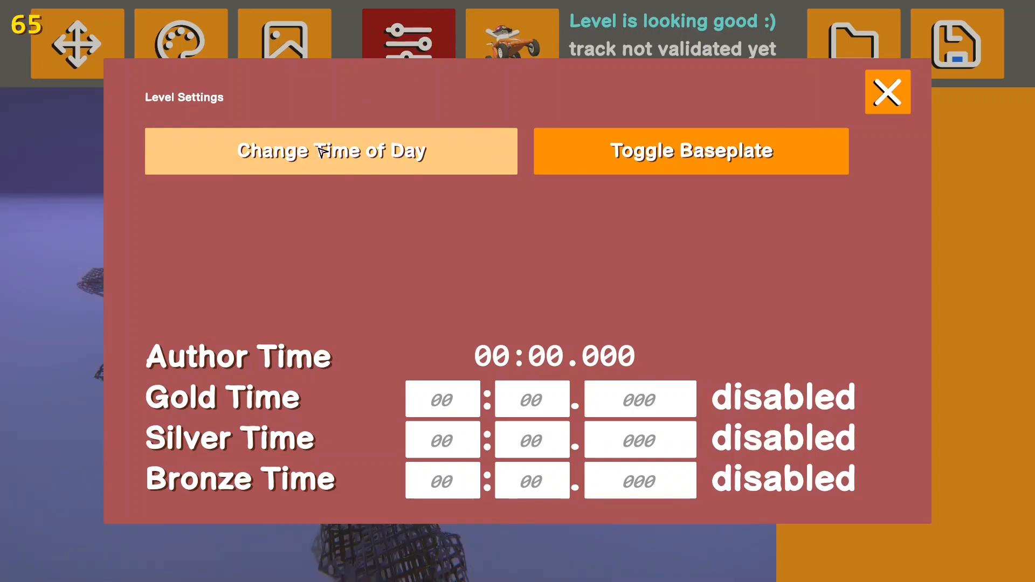
click(887, 92)
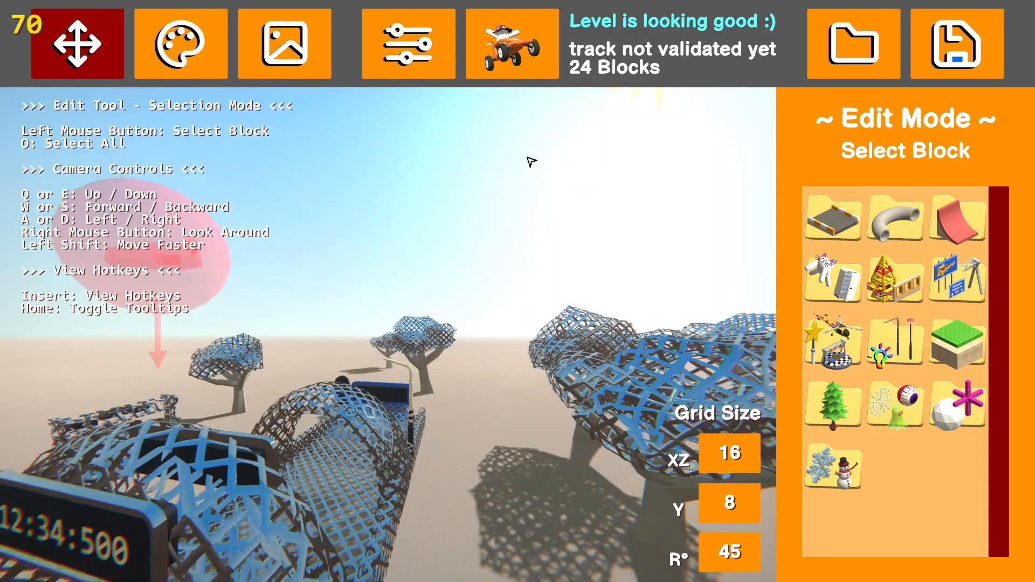
click(407, 44)
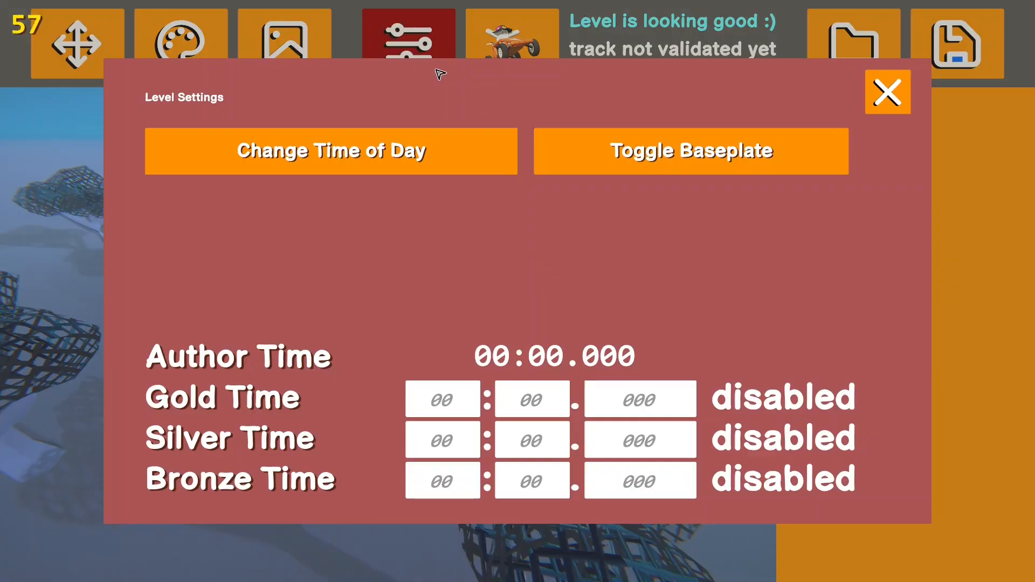
click(690, 151)
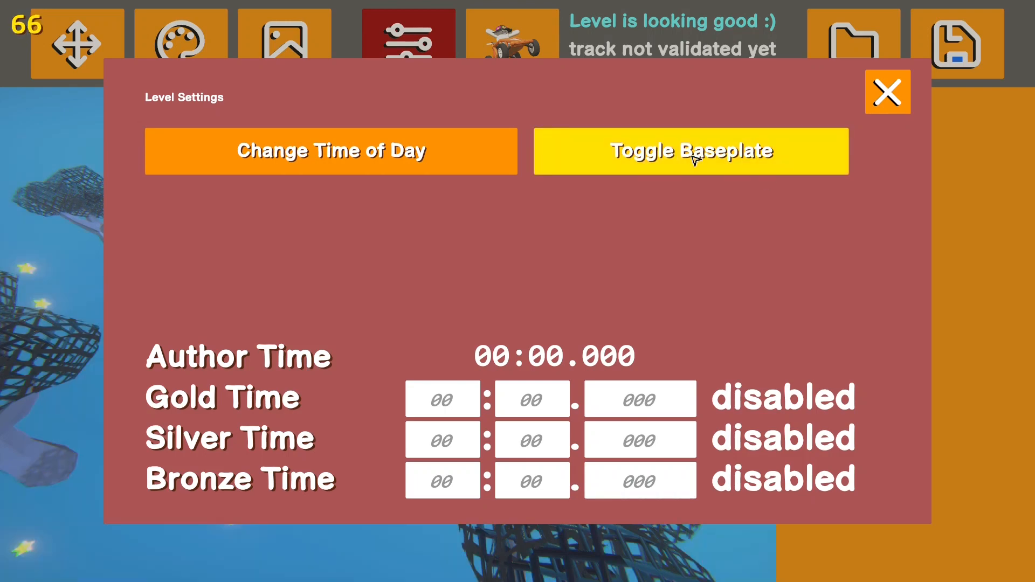
click(691, 150)
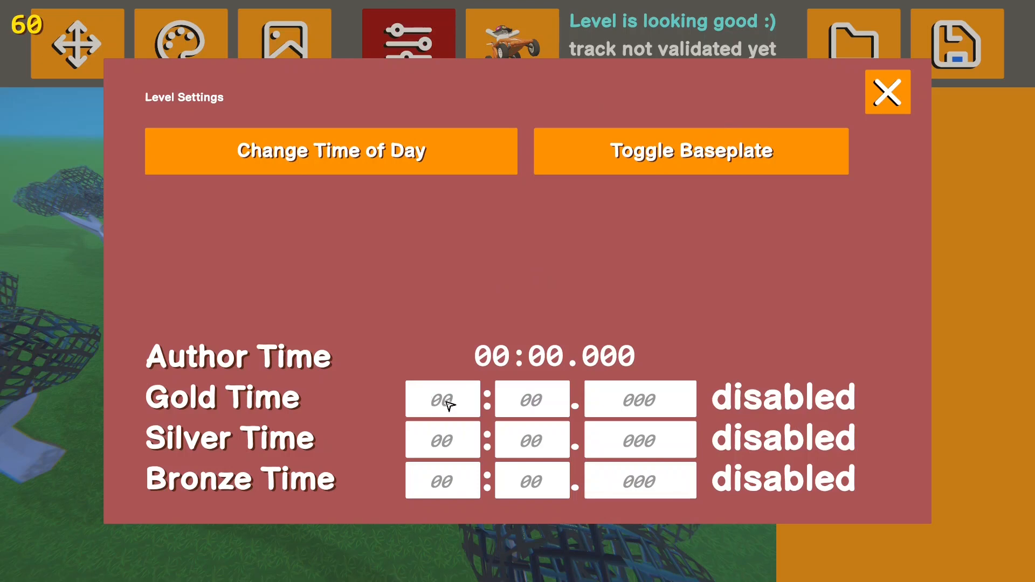
mouse_move(435, 459)
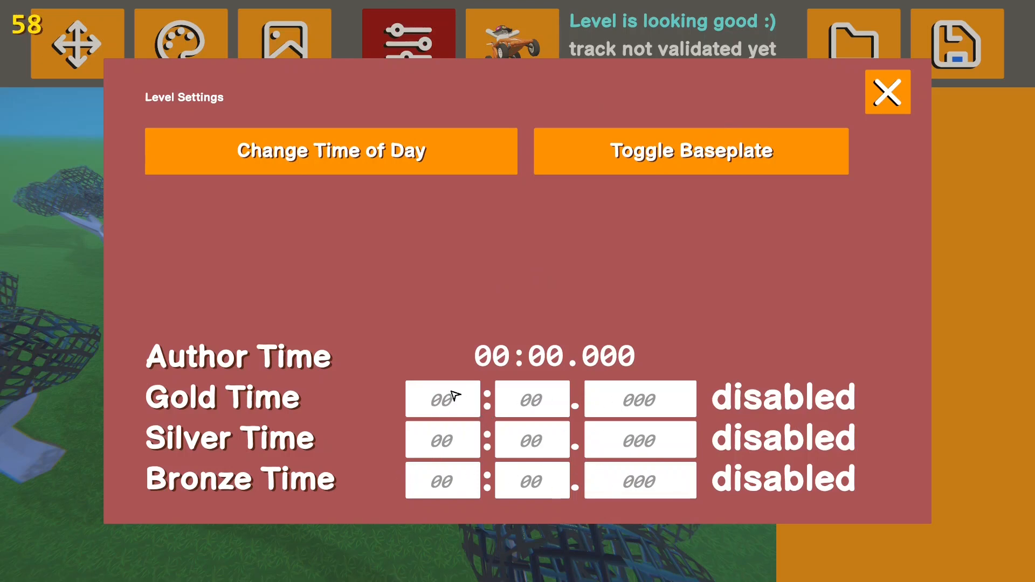
mouse_move(640, 480)
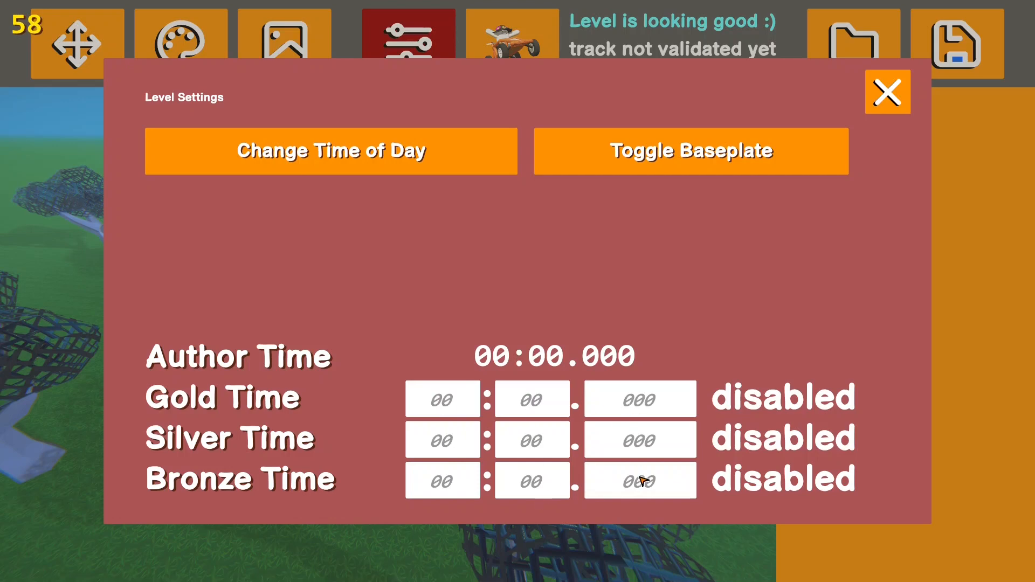
mouse_move(531, 441)
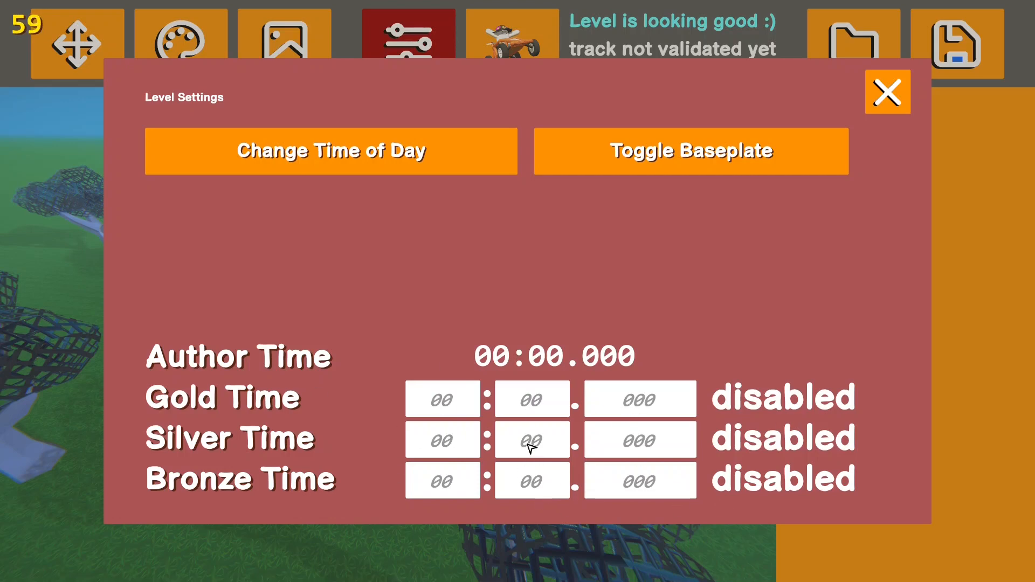
click(887, 91)
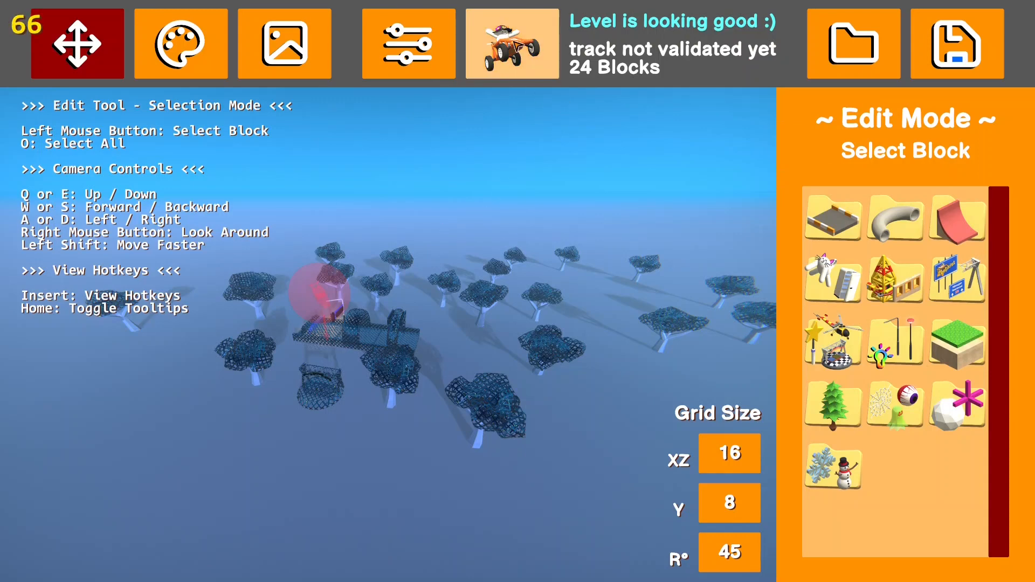
- Validate the track with a 00:05.417 test run, save as 'Test Map', and exit to menu
click(511, 44)
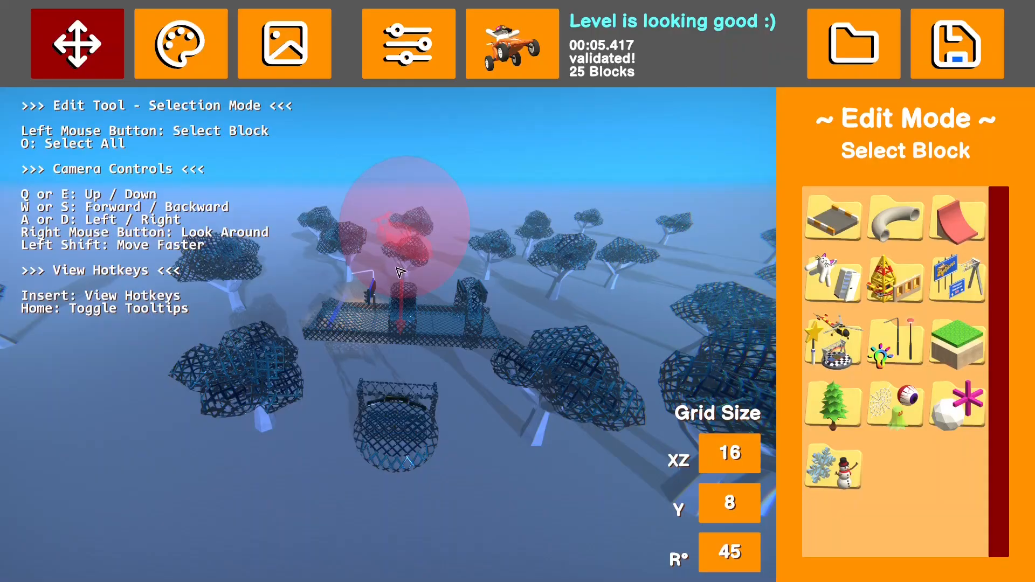
mouse_move(210, 192)
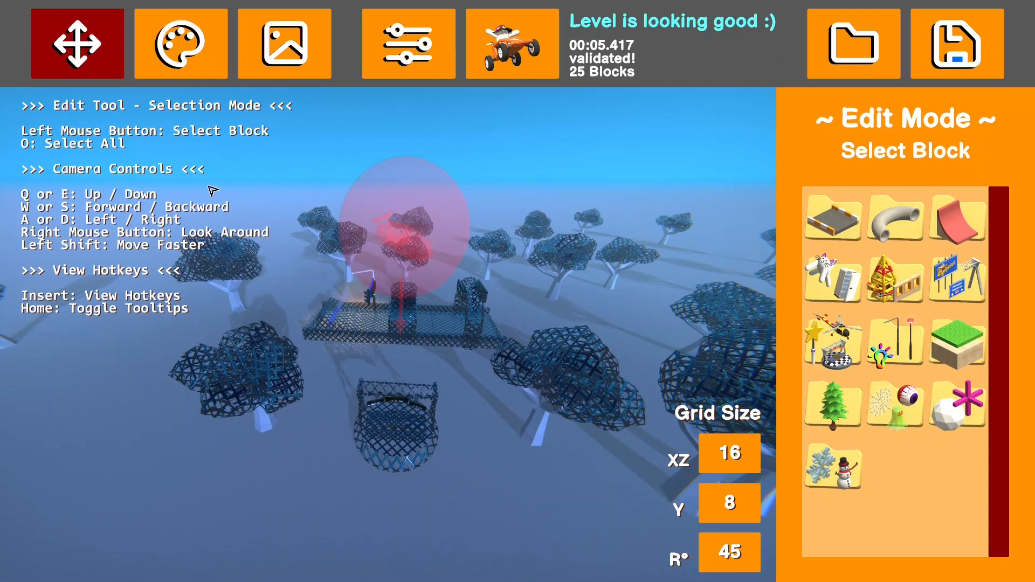
mouse_move(158, 215)
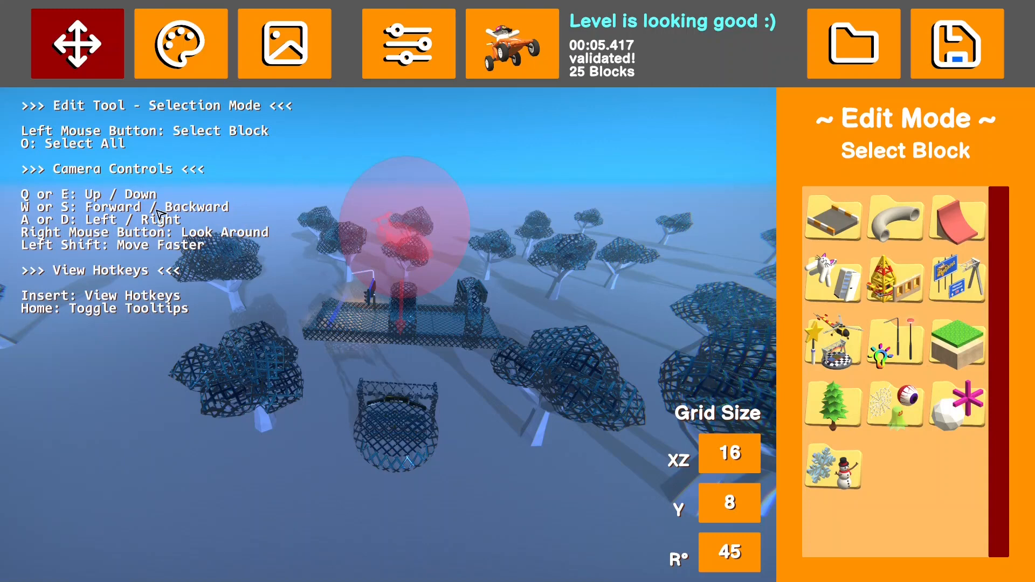
click(955, 43)
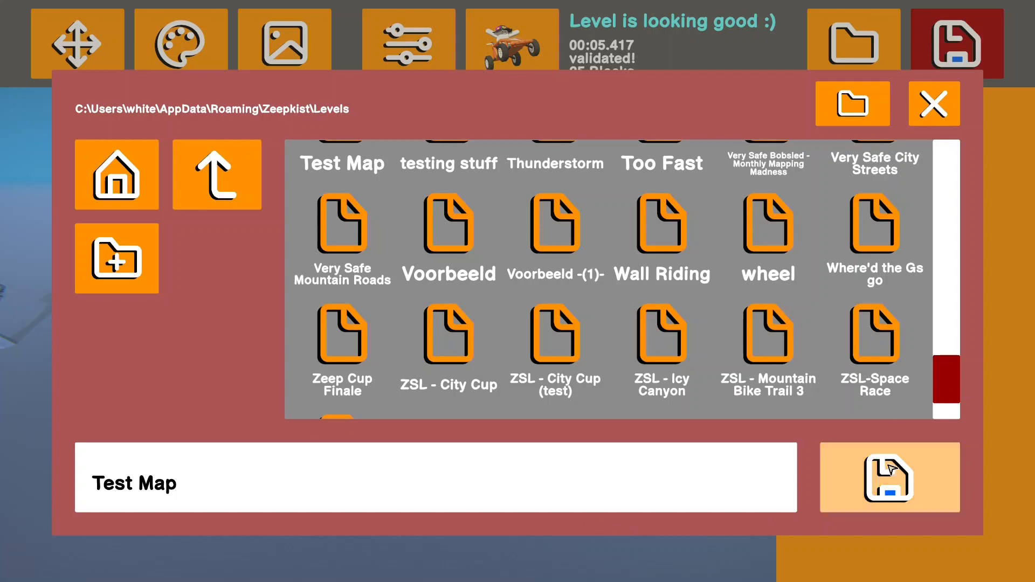
click(933, 104)
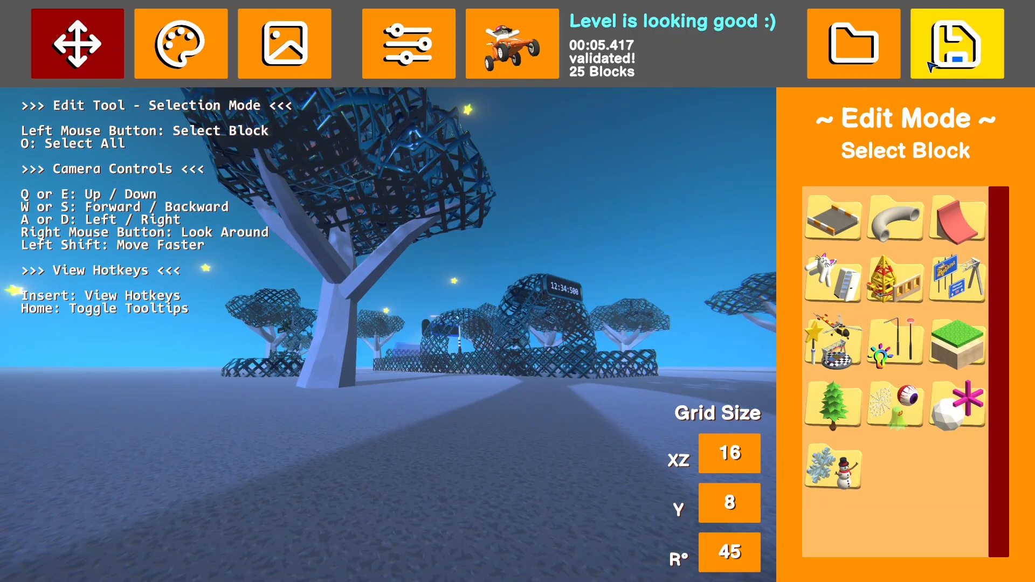
click(956, 44)
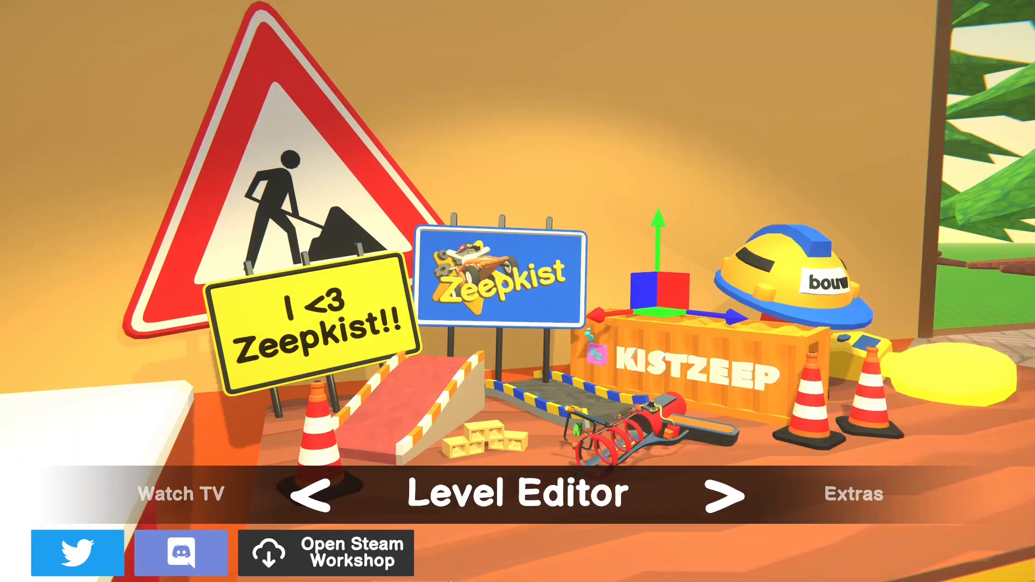
- Create the upload project 'Test Map' and add the Test Map level to it
click(518, 492)
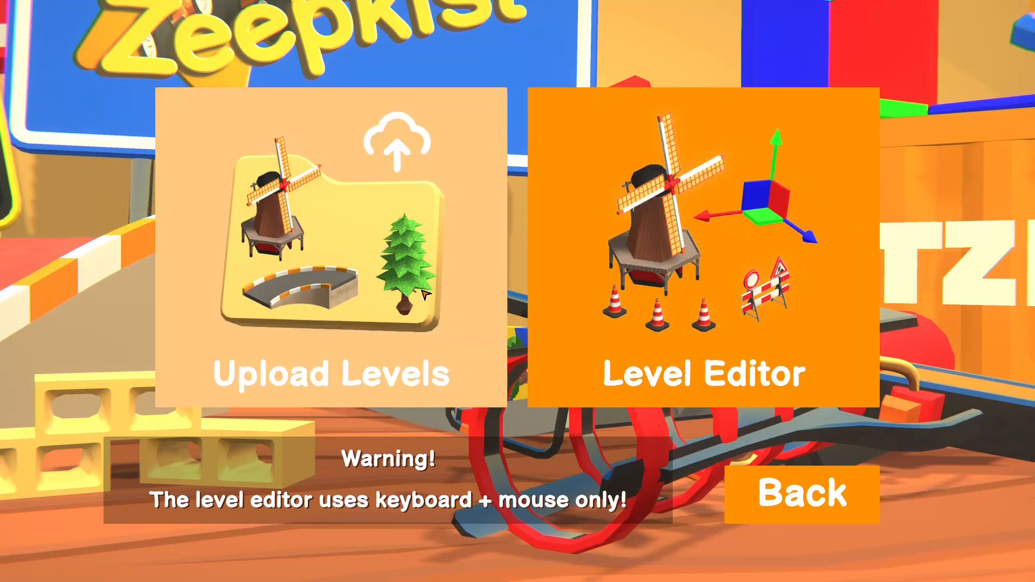
click(324, 251)
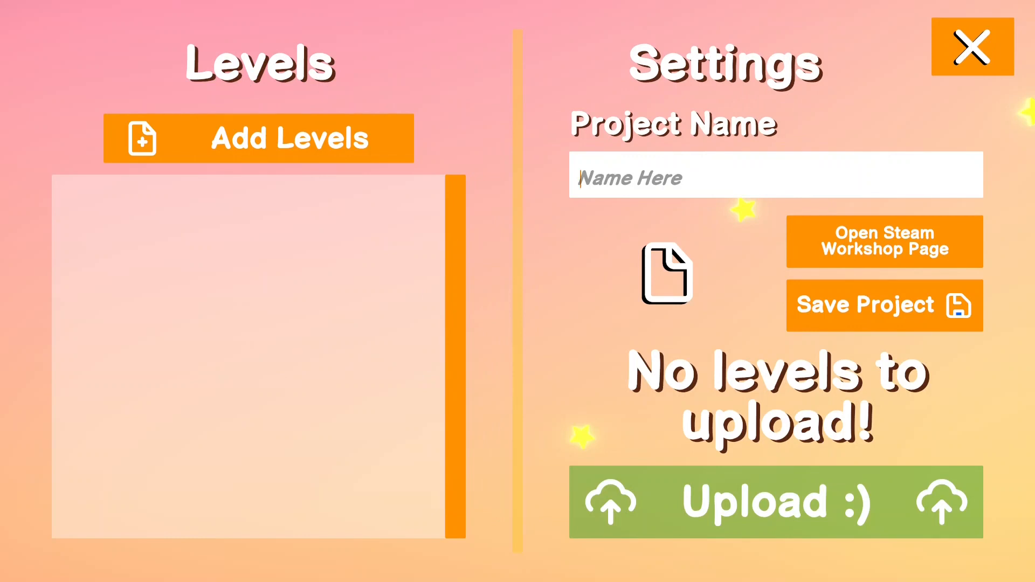
text(Test Map)
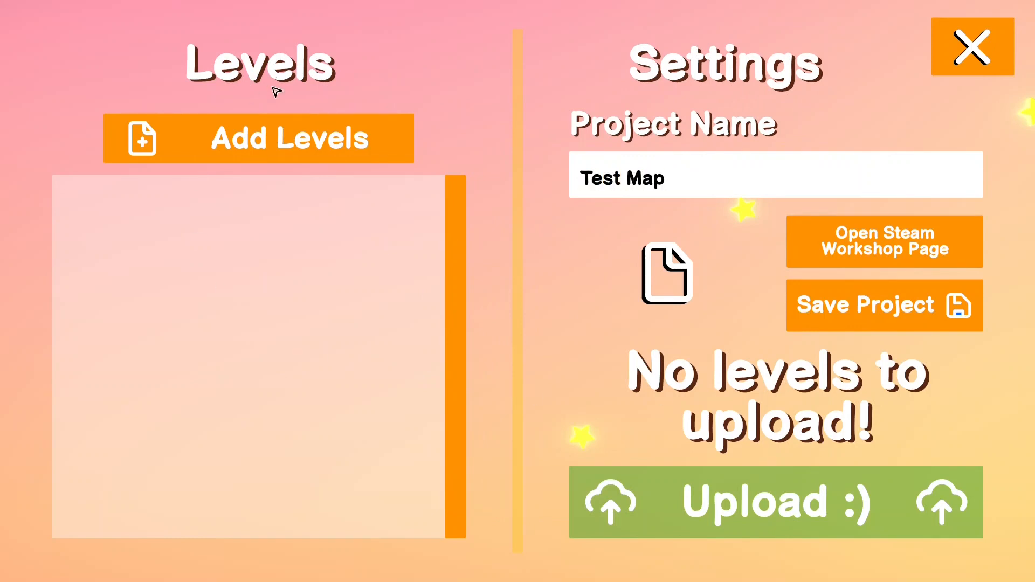
click(258, 137)
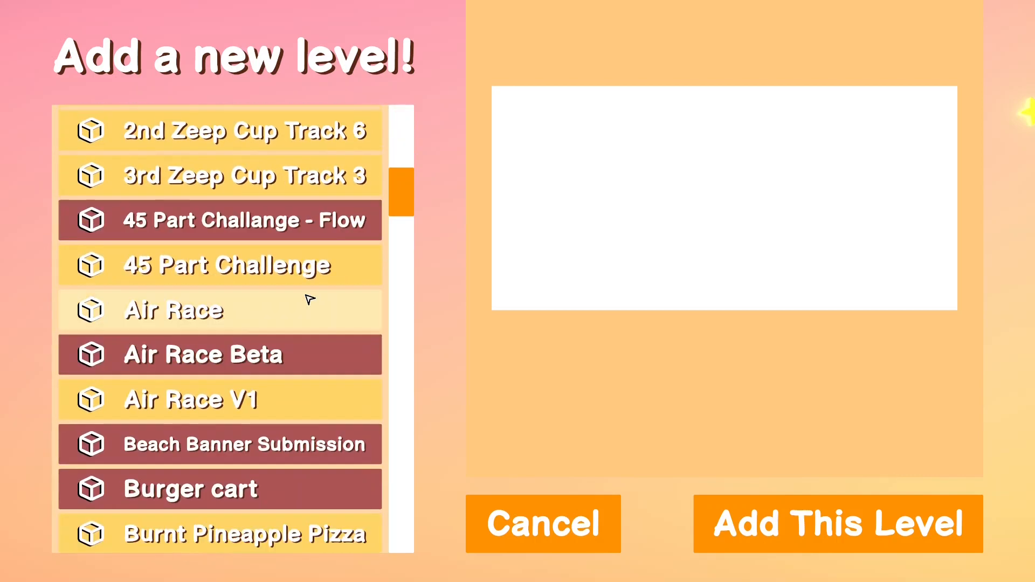
scroll(down, 3)
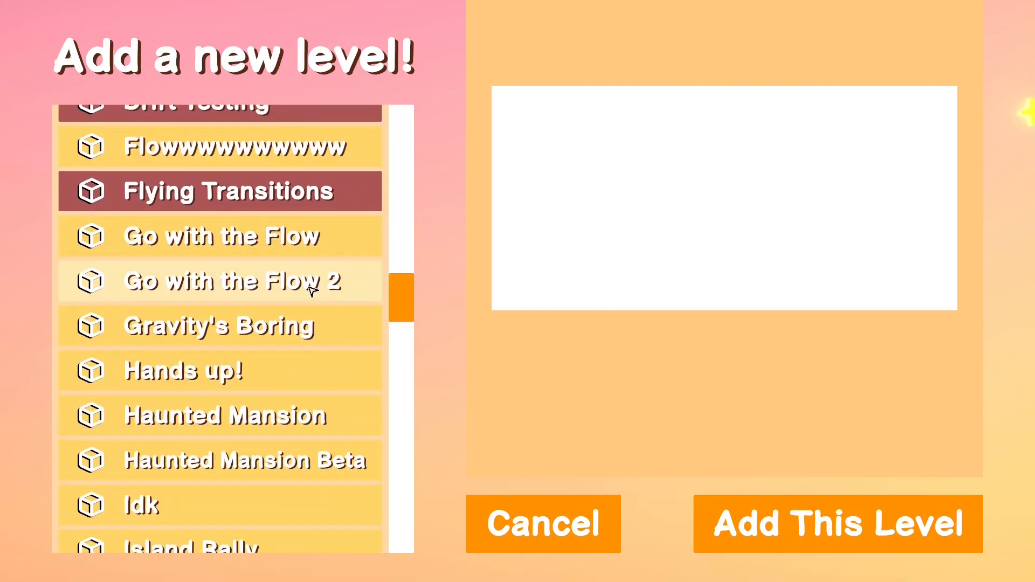
scroll(down, 3)
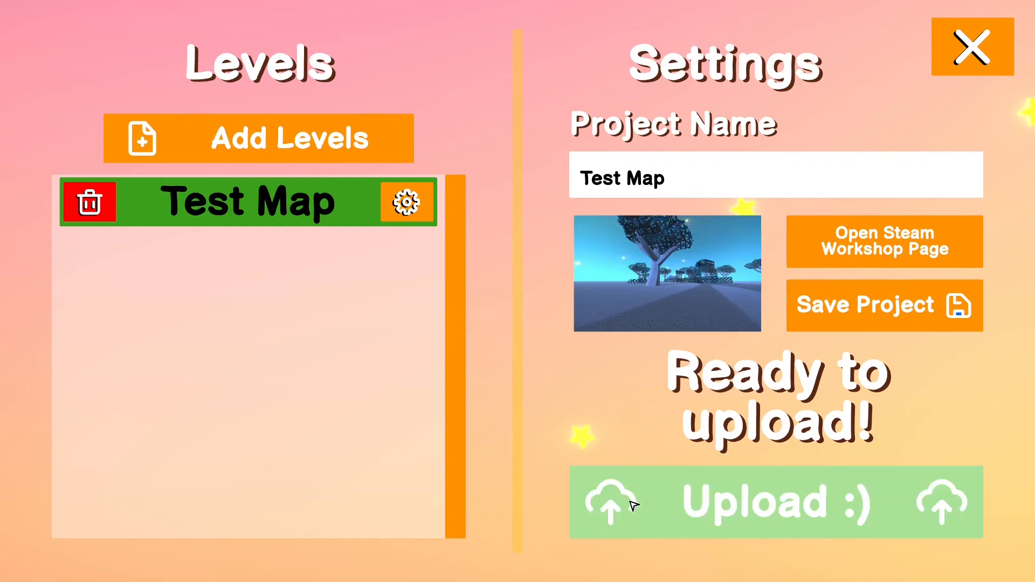
mouse_move(744, 524)
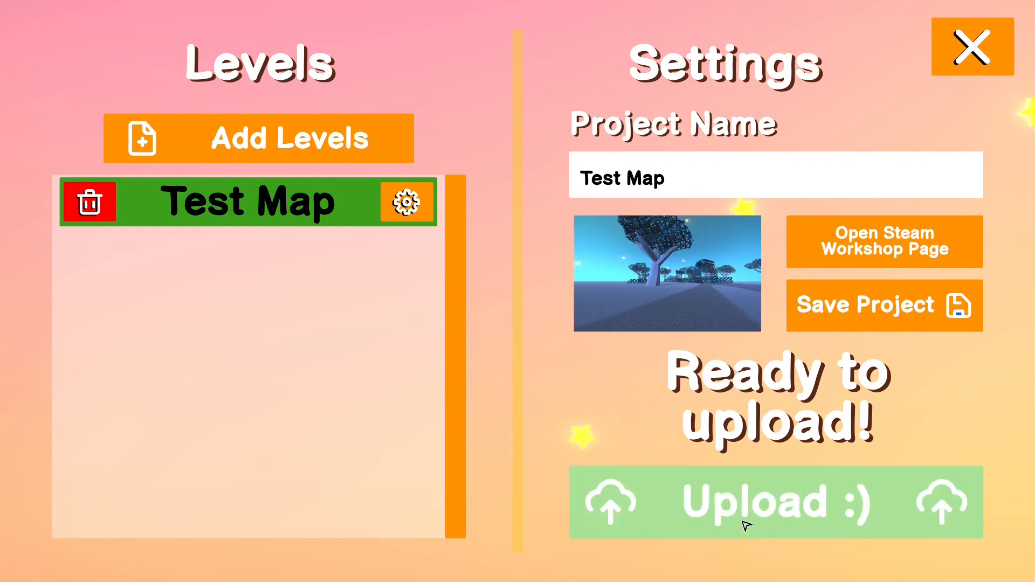
click(775, 501)
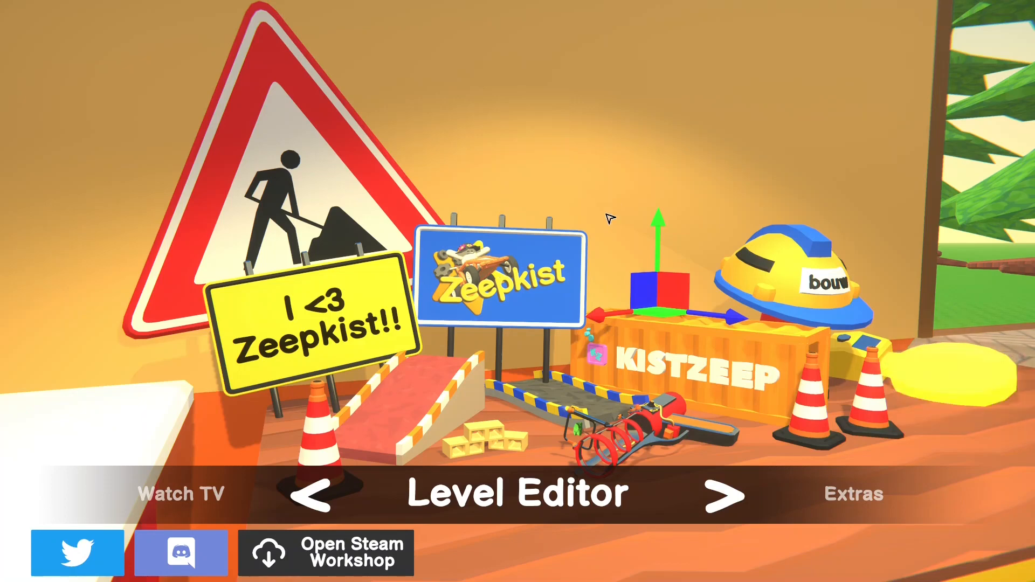
- Close the level upload screen
click(326, 552)
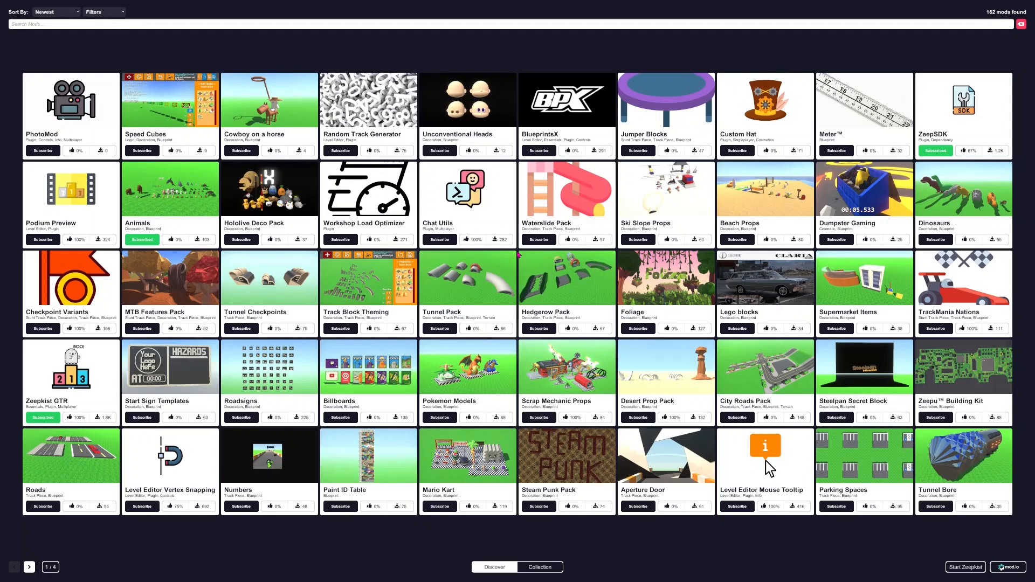
- Launch Zeepkist from Modkist with the level editor mods
click(964, 566)
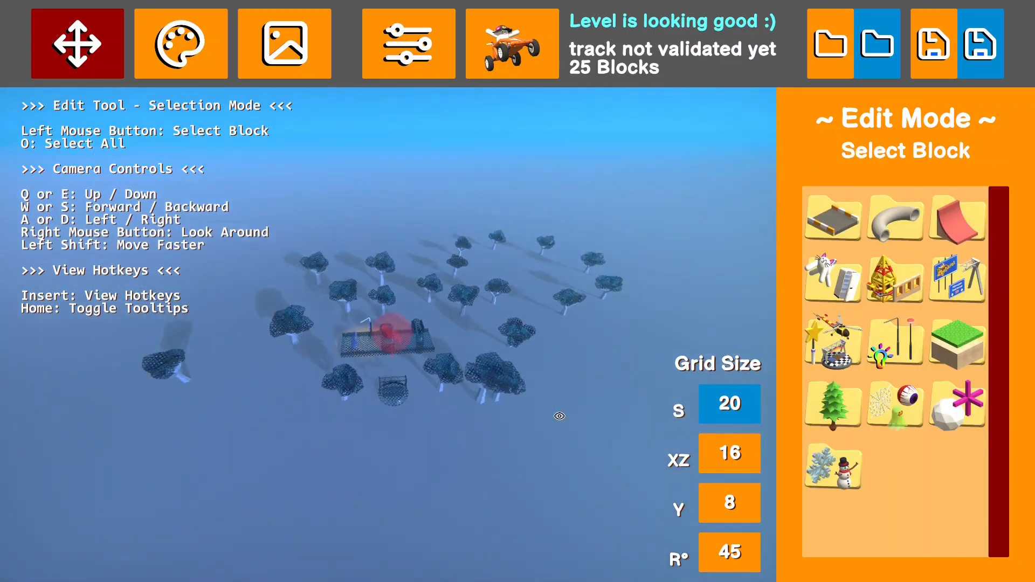
mouse_move(263, 211)
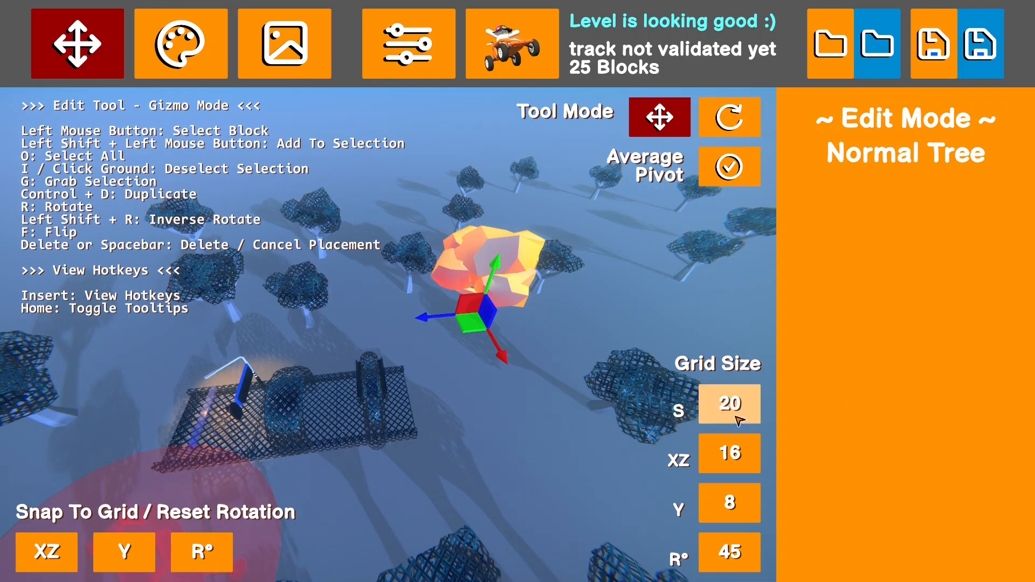
- Edit the snapping grid size value in the level editor
click(729, 404)
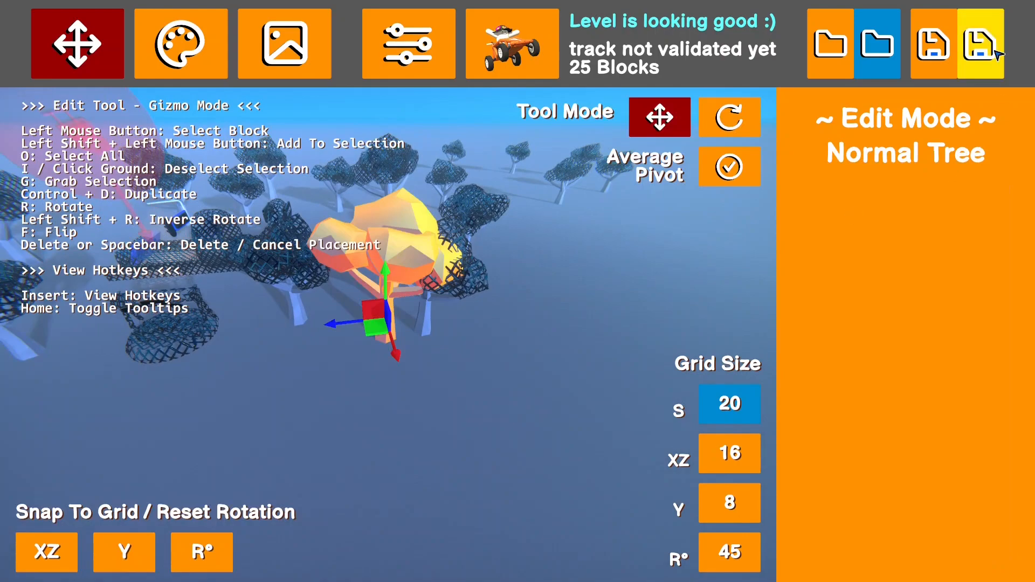
- Save the tree as blueprint 'tree' and add a booster road block
click(981, 43)
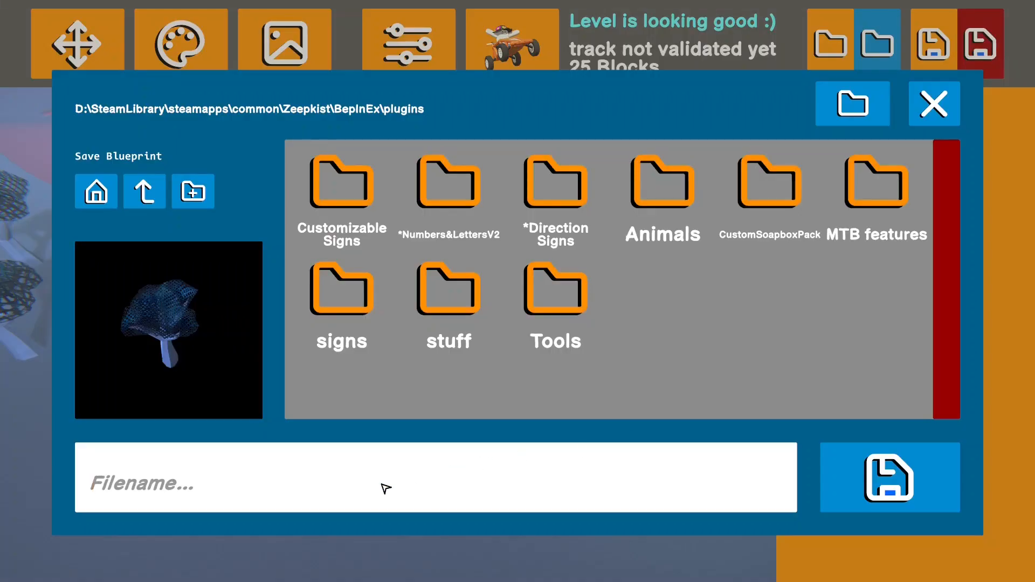
text(tree)
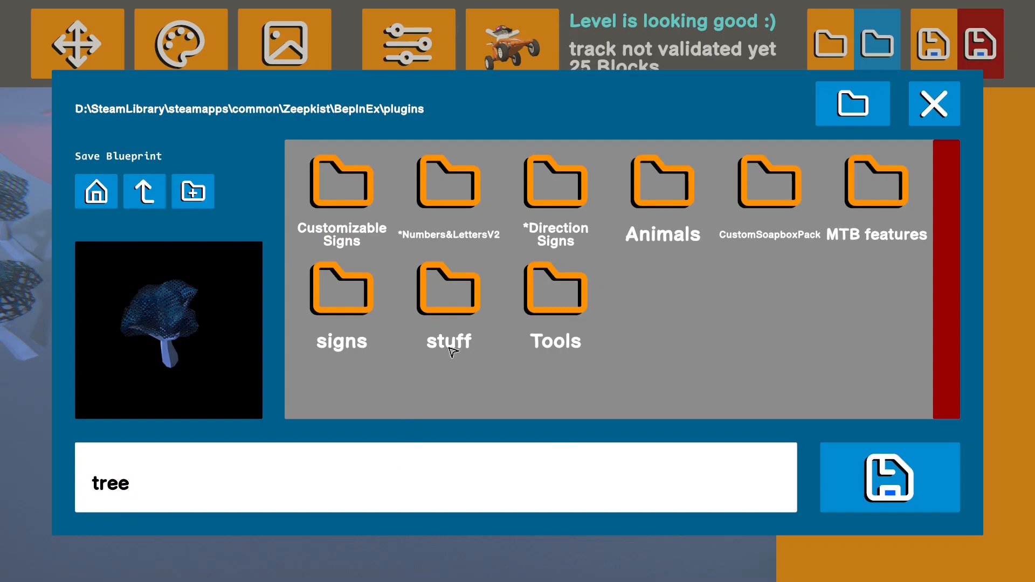
click(933, 103)
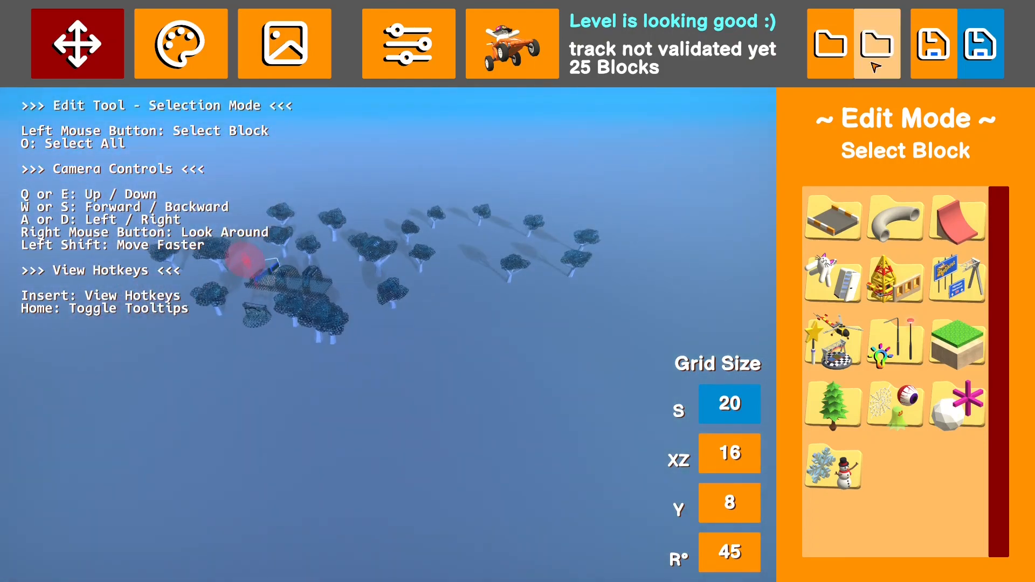
click(876, 43)
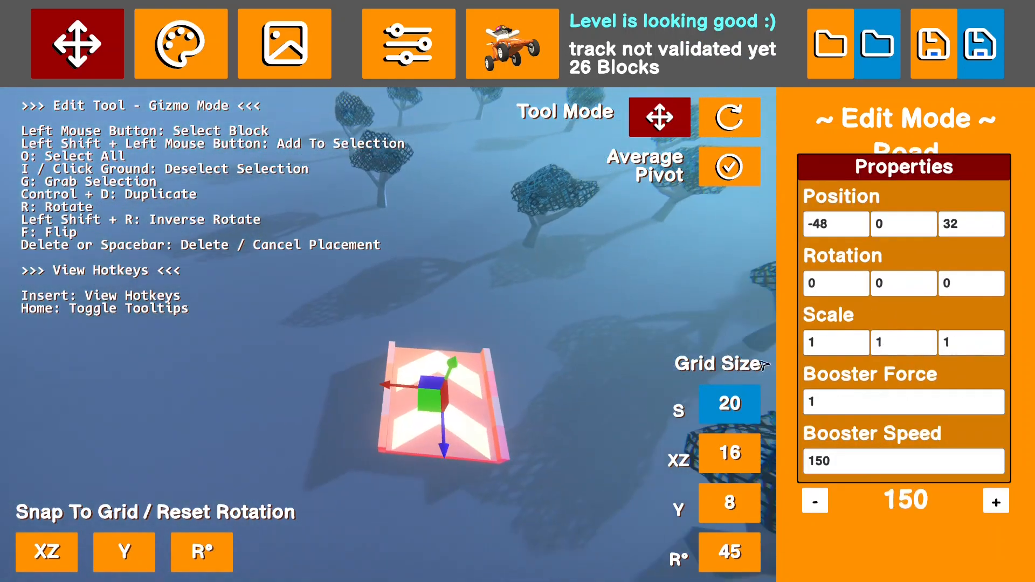
- Set the booster's Scale Y to 3, force to 100 and speed to 900
text(3)
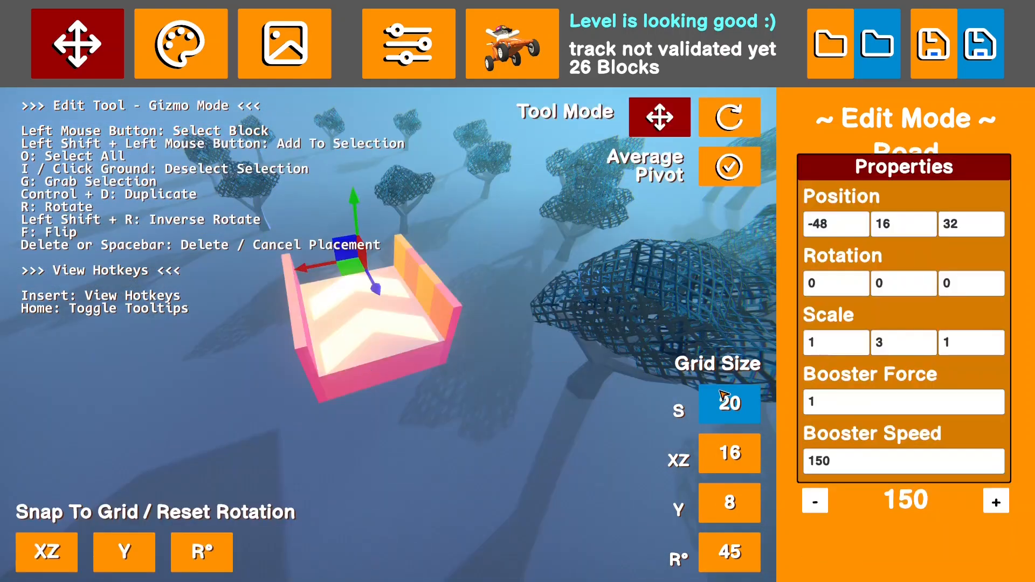
click(903, 461)
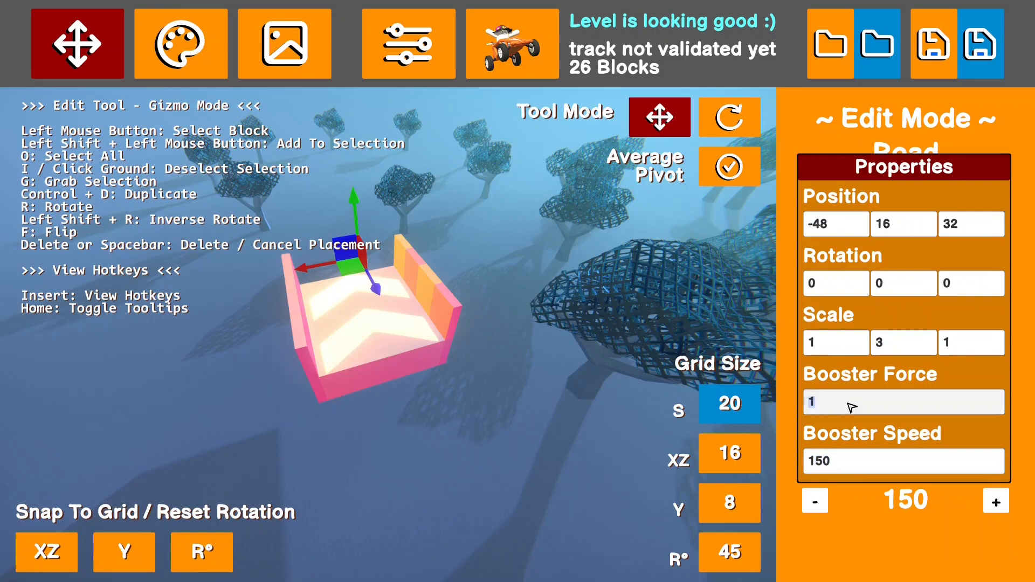
text(100)
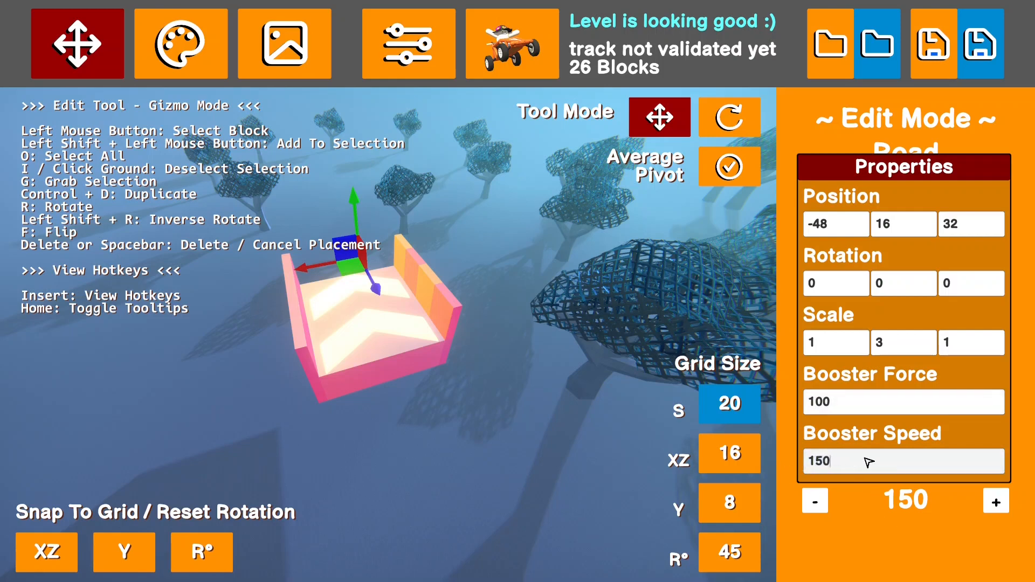
text(900)
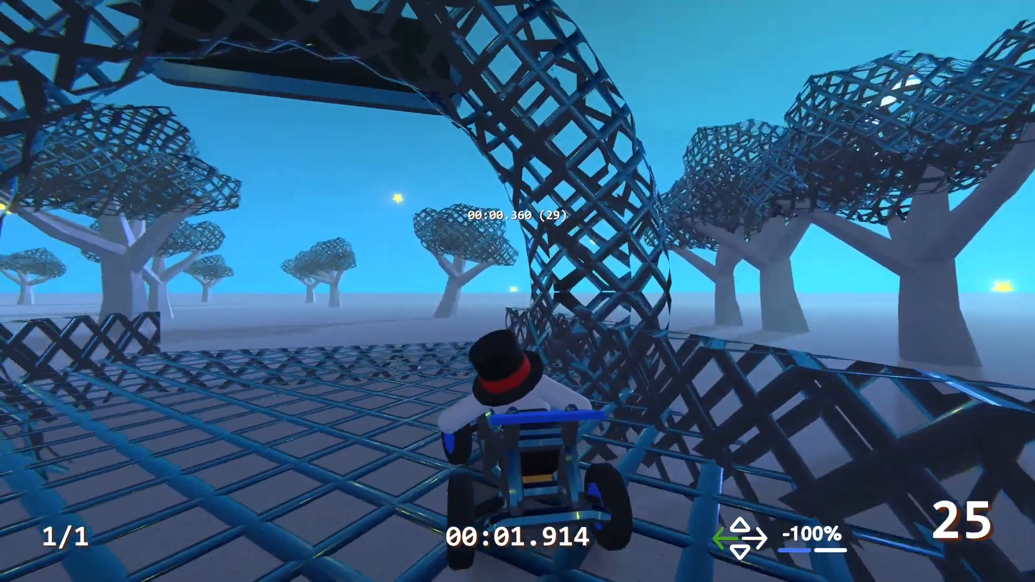
- Quit the test drive to the editor, then start a new test run and retry
key(Escape)
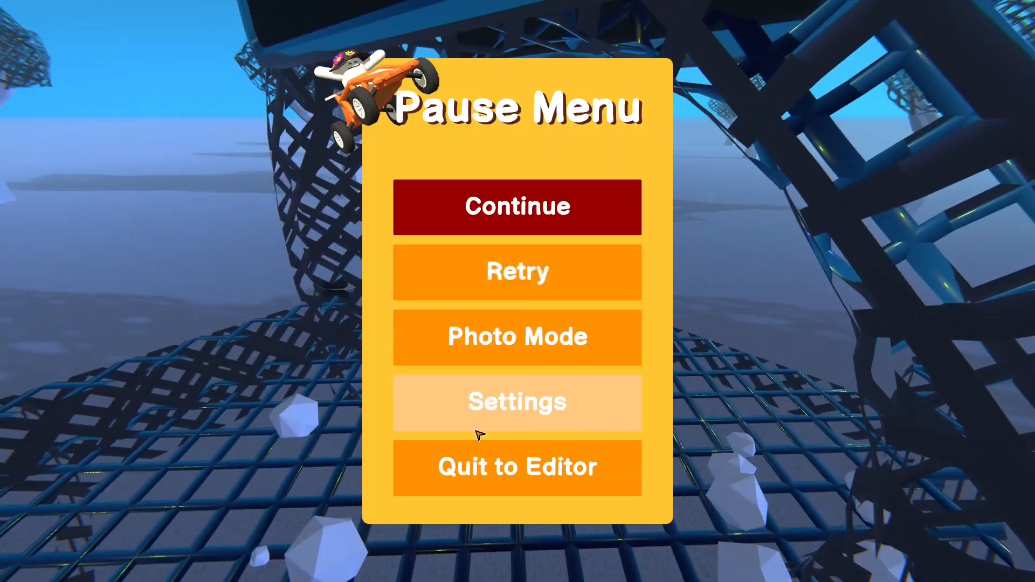
click(516, 466)
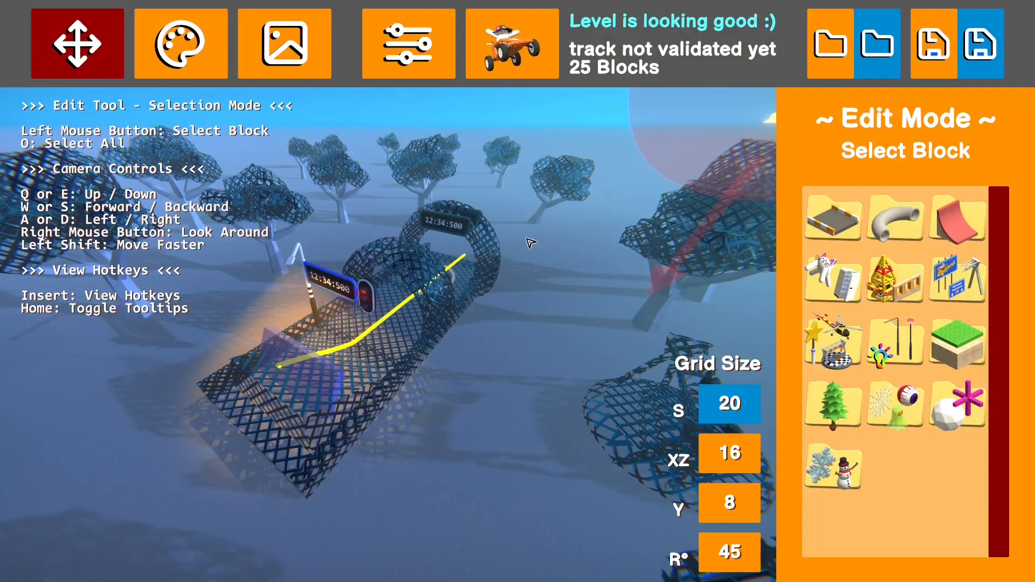
click(511, 44)
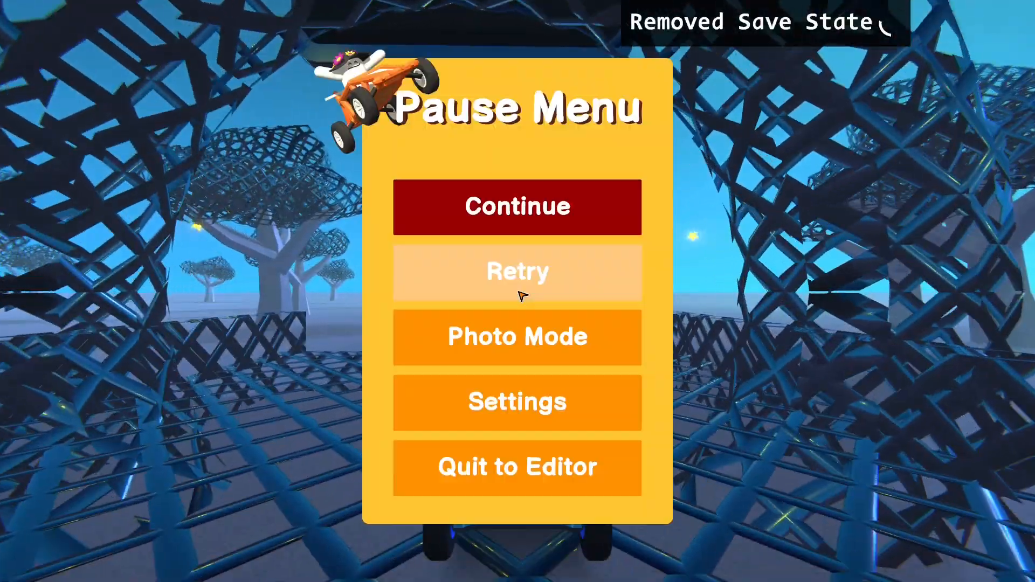
click(517, 466)
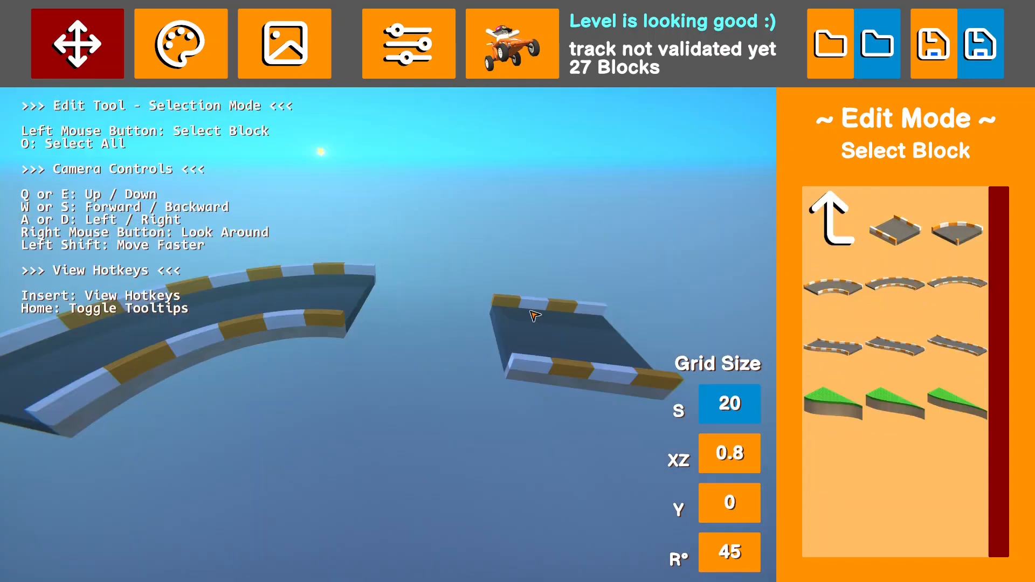
mouse_move(512, 315)
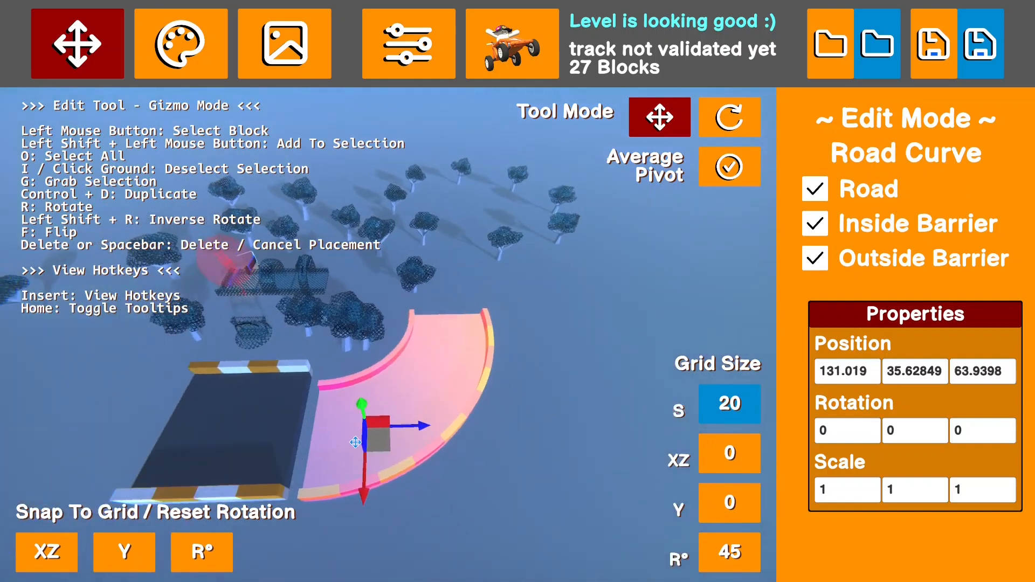
- Move the road curve and snap its edge onto the straight road's end
drag(367, 423, 370, 386)
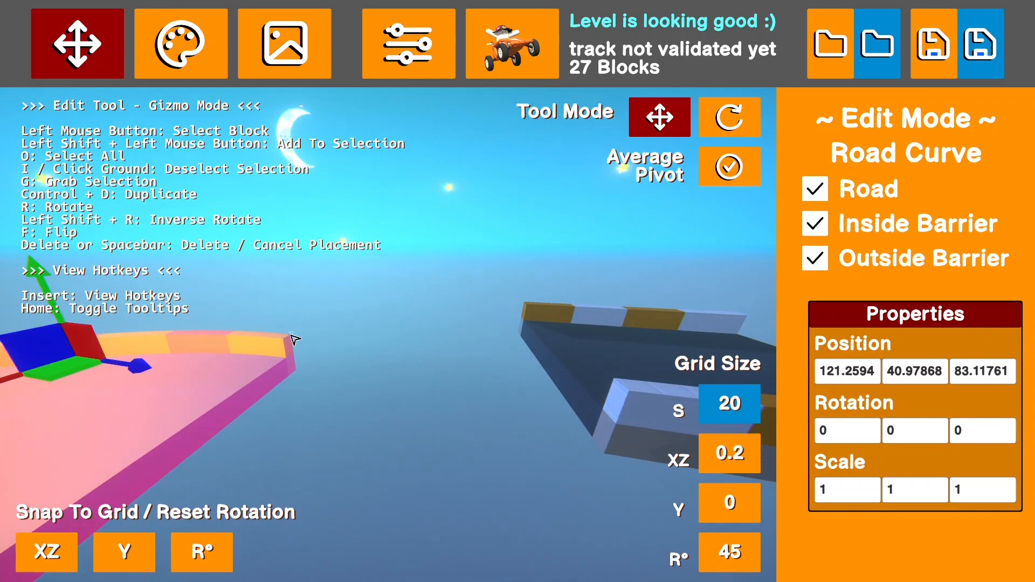
mouse_move(297, 375)
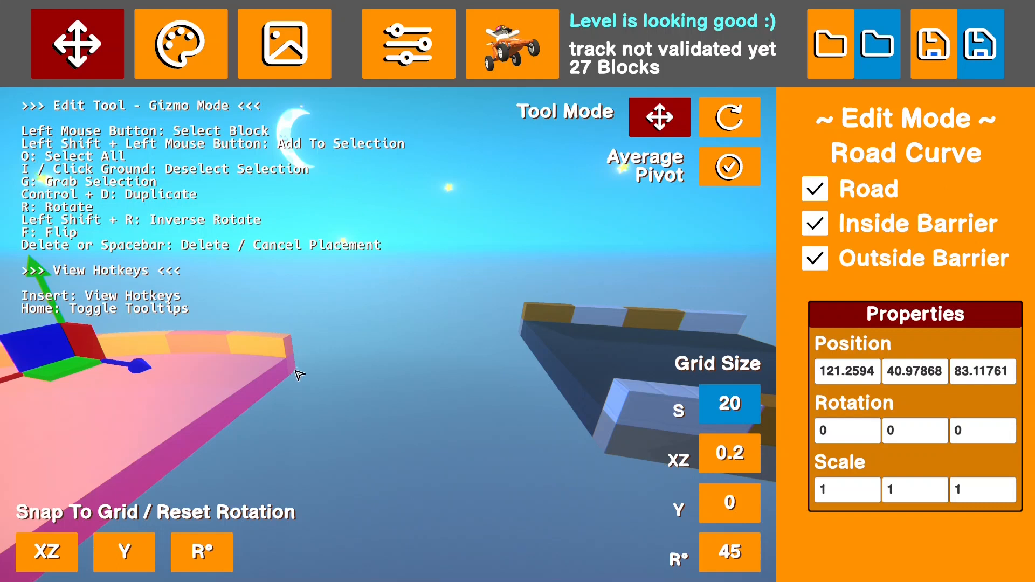
mouse_move(294, 338)
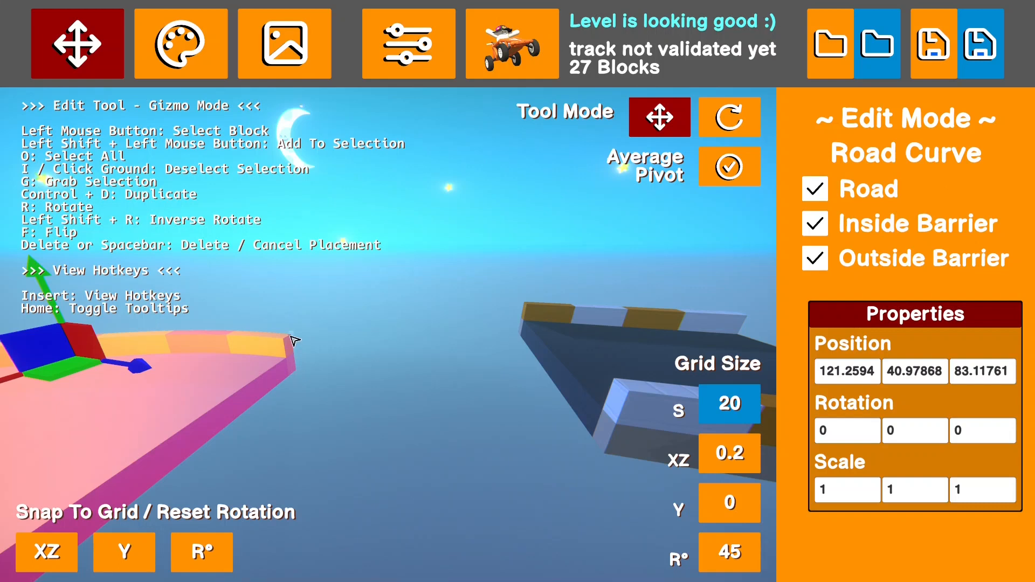
drag(294, 340, 524, 311)
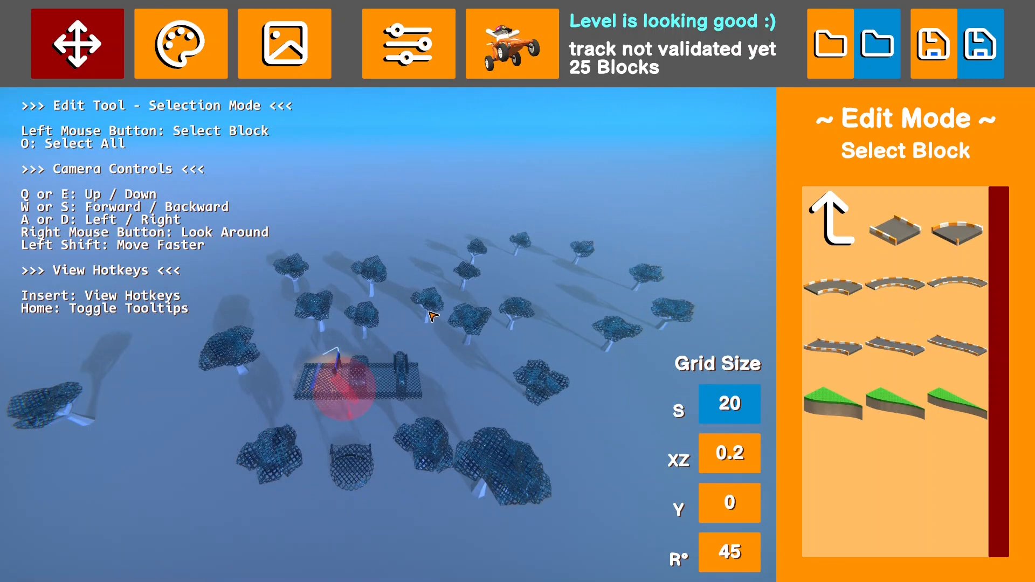
- Open Settings > Mods and scroll down to the Vertex Snapper section
key(Escape)
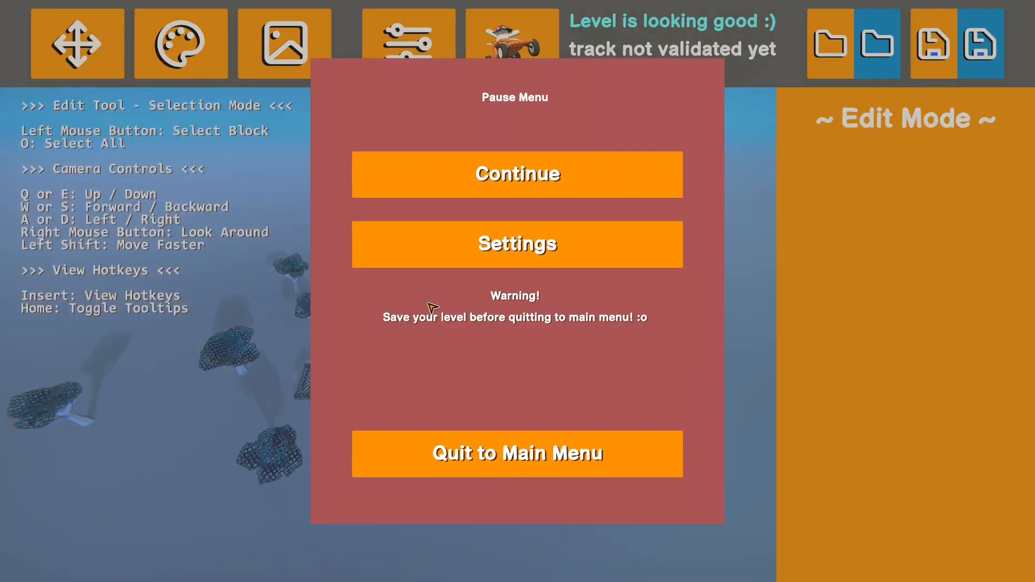
click(517, 243)
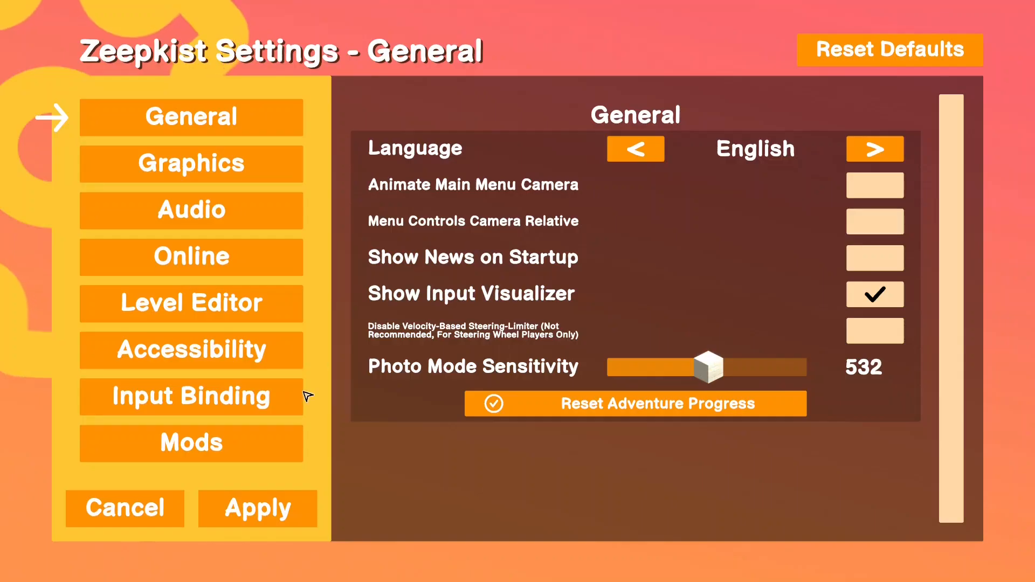
mouse_move(190, 443)
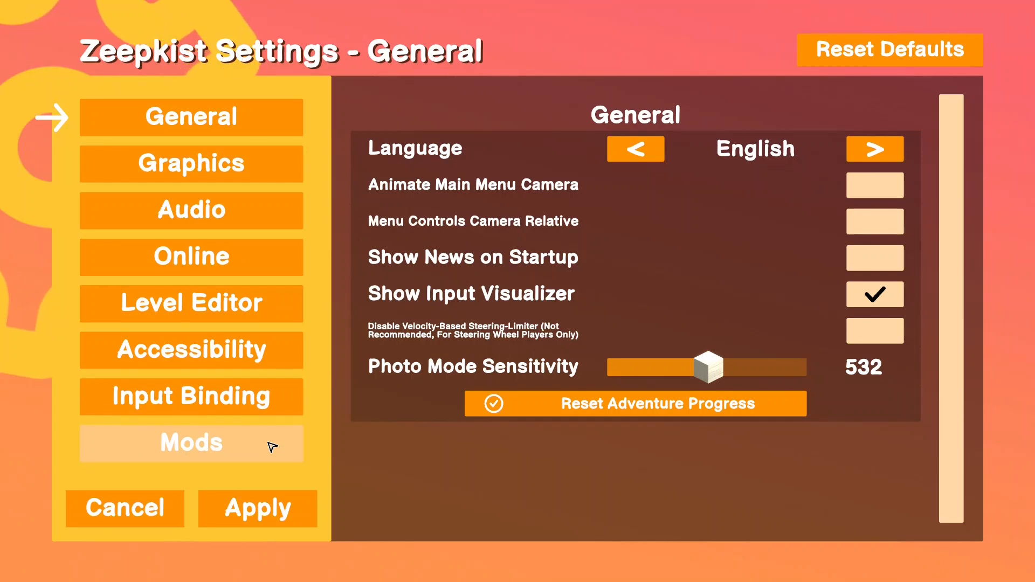
click(190, 443)
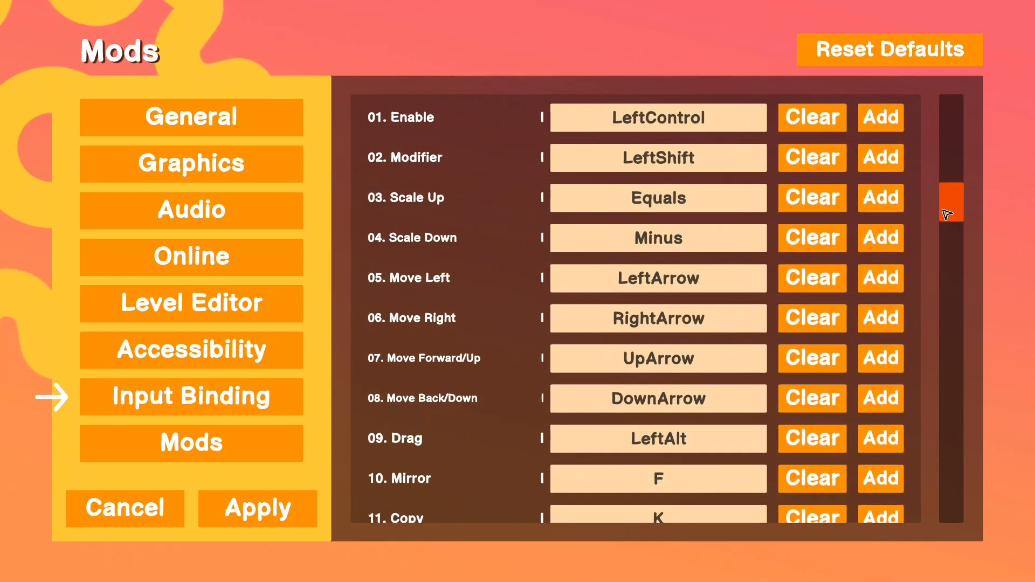
scroll(down, 3)
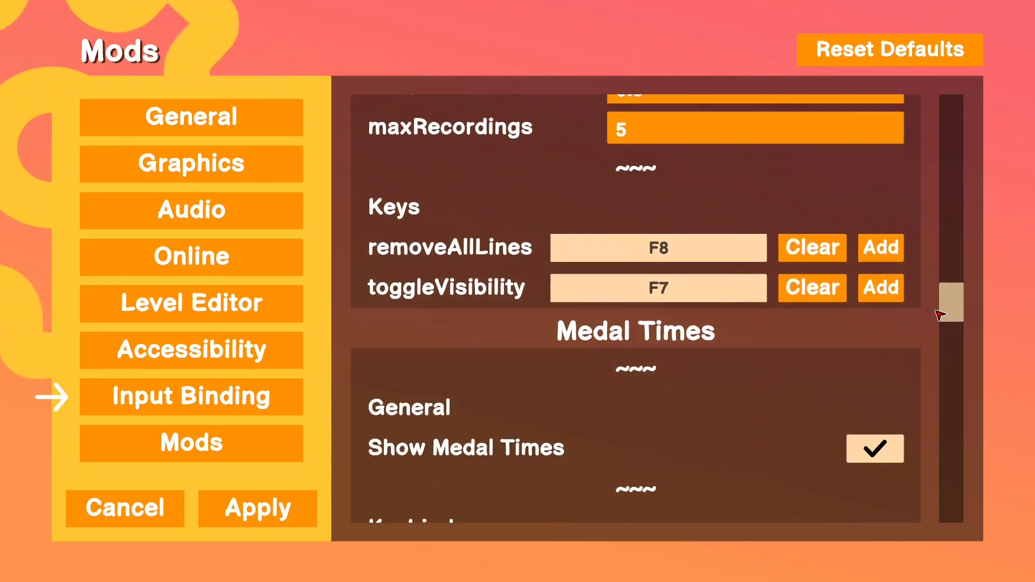
scroll(down, 3)
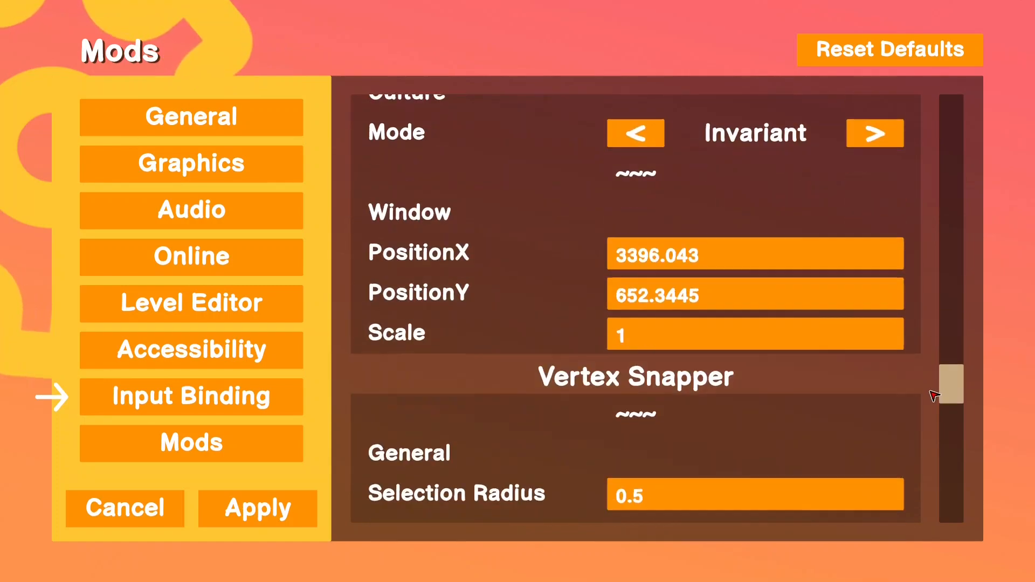
scroll(down, 3)
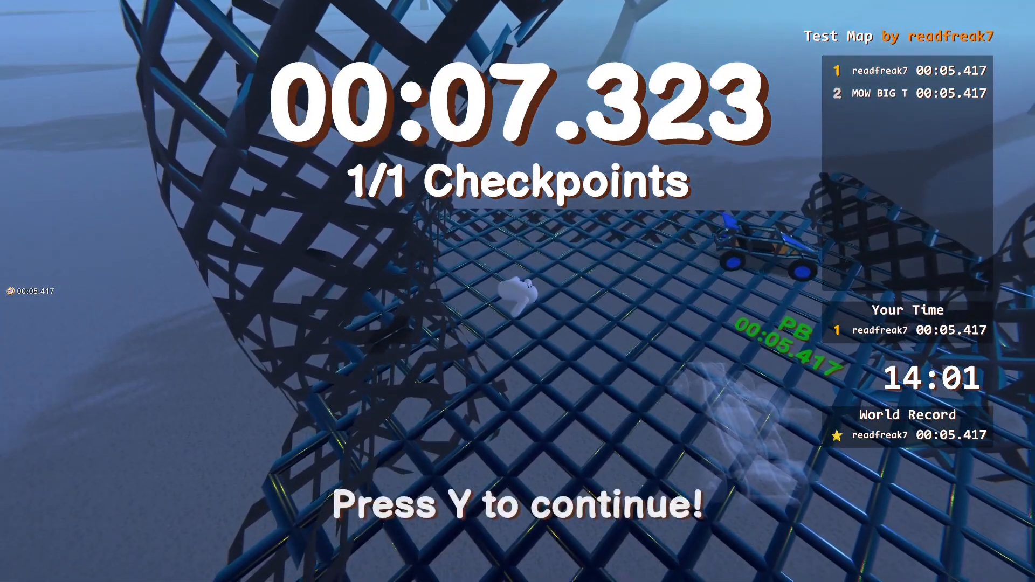
- Finish the Test Map run and continue past the finish screen to restart
key(y)
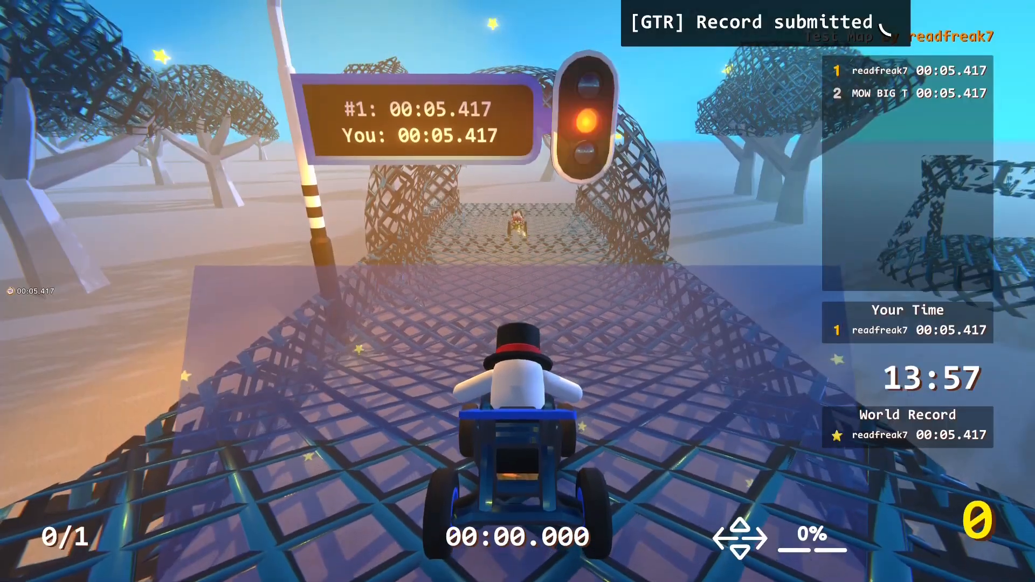